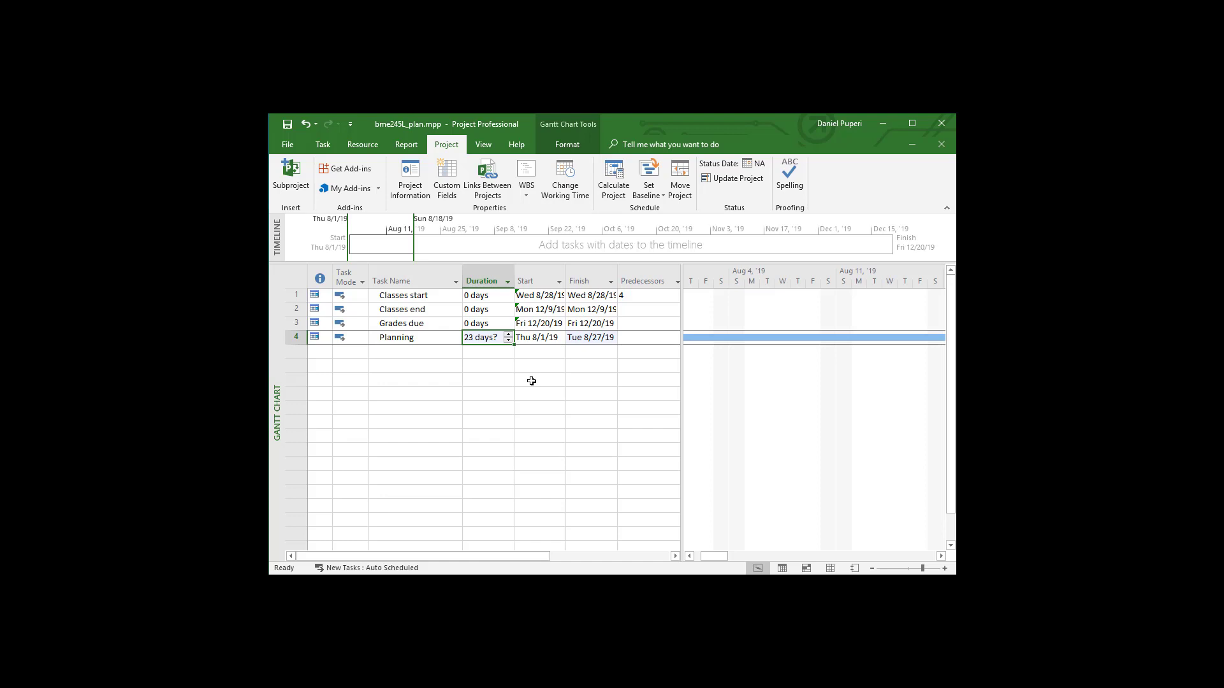
mouse_move(404, 351)
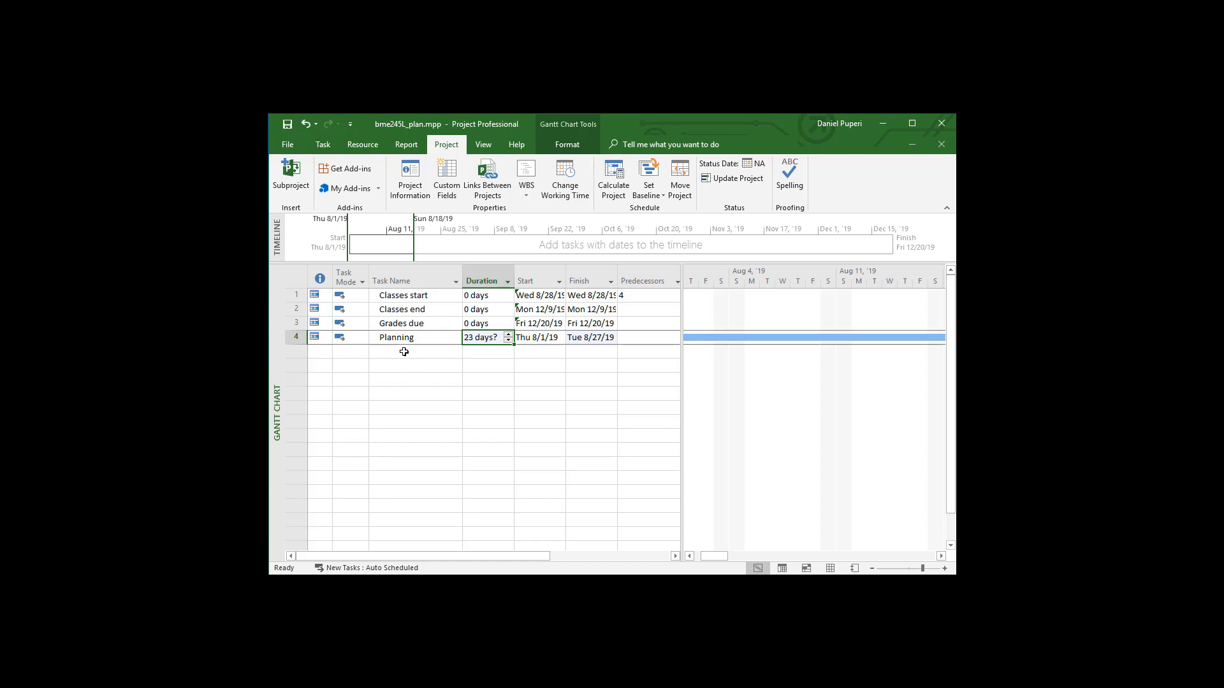
- Enter a new task named 'Cell culture' in row 5 below Planning
click(414, 352)
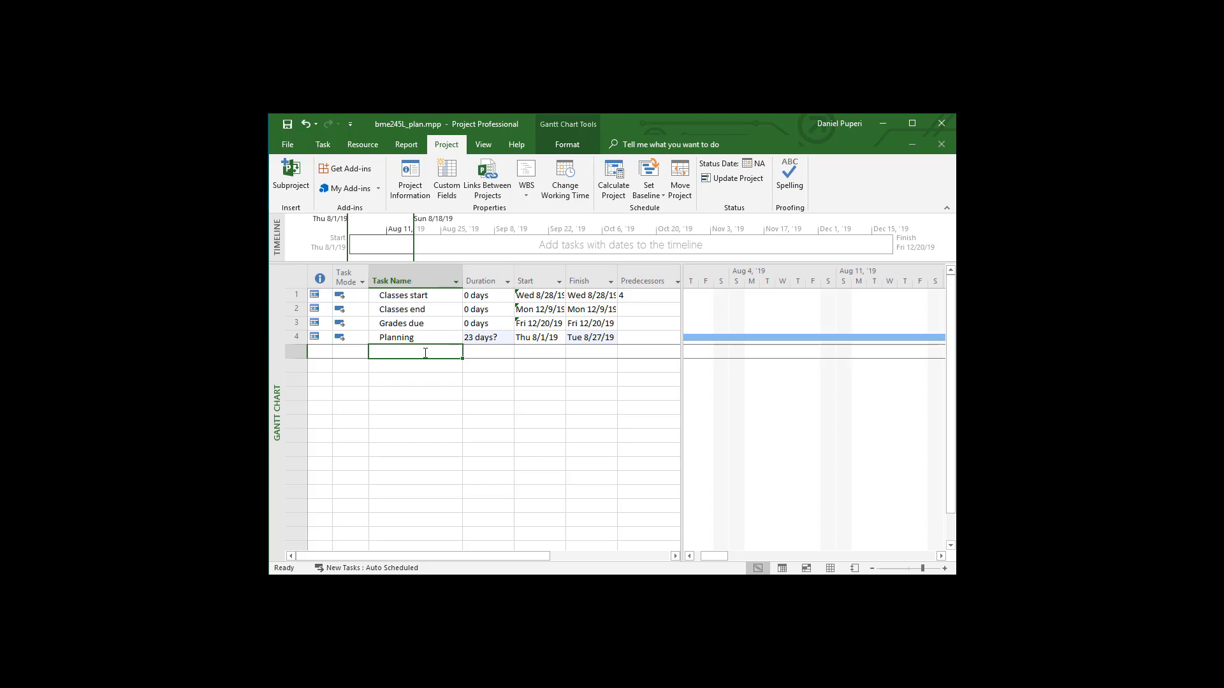
text(Cell)
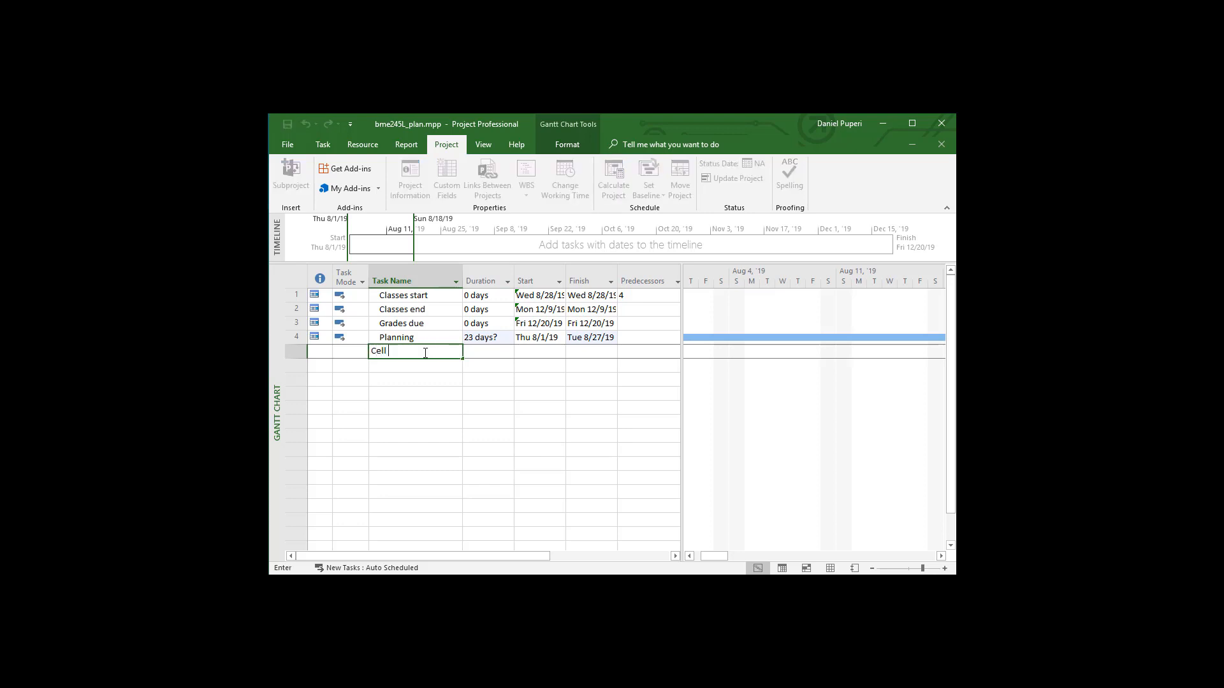
text(cultur)
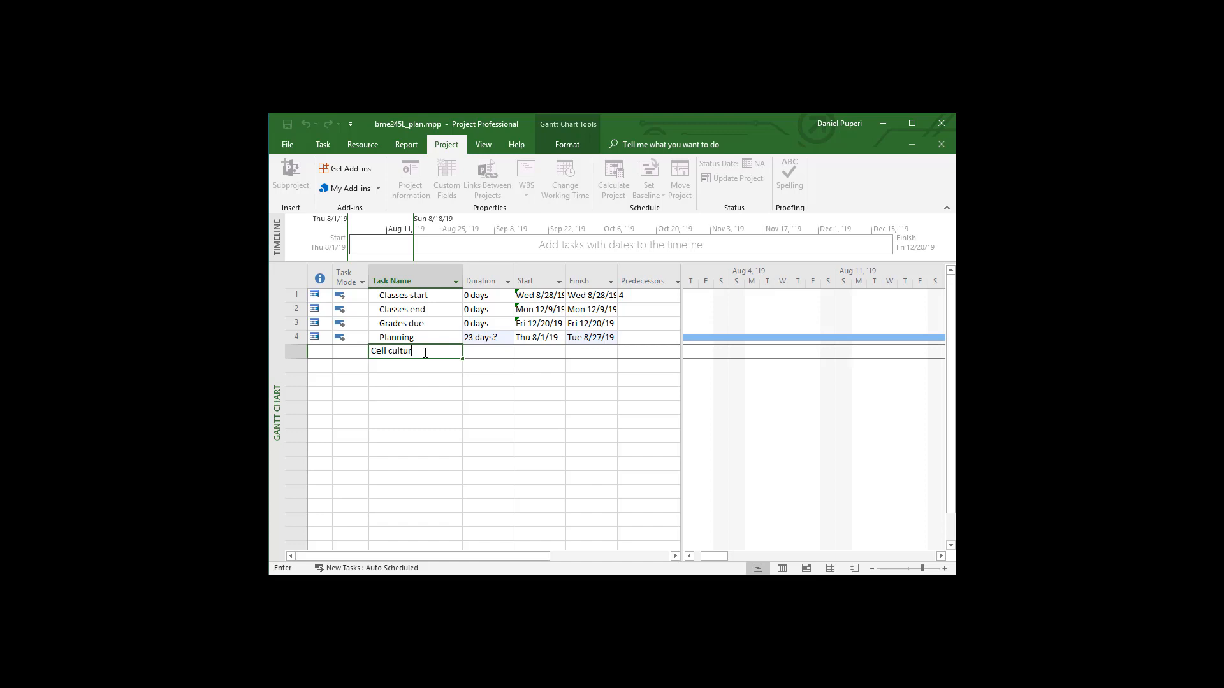
text(e)
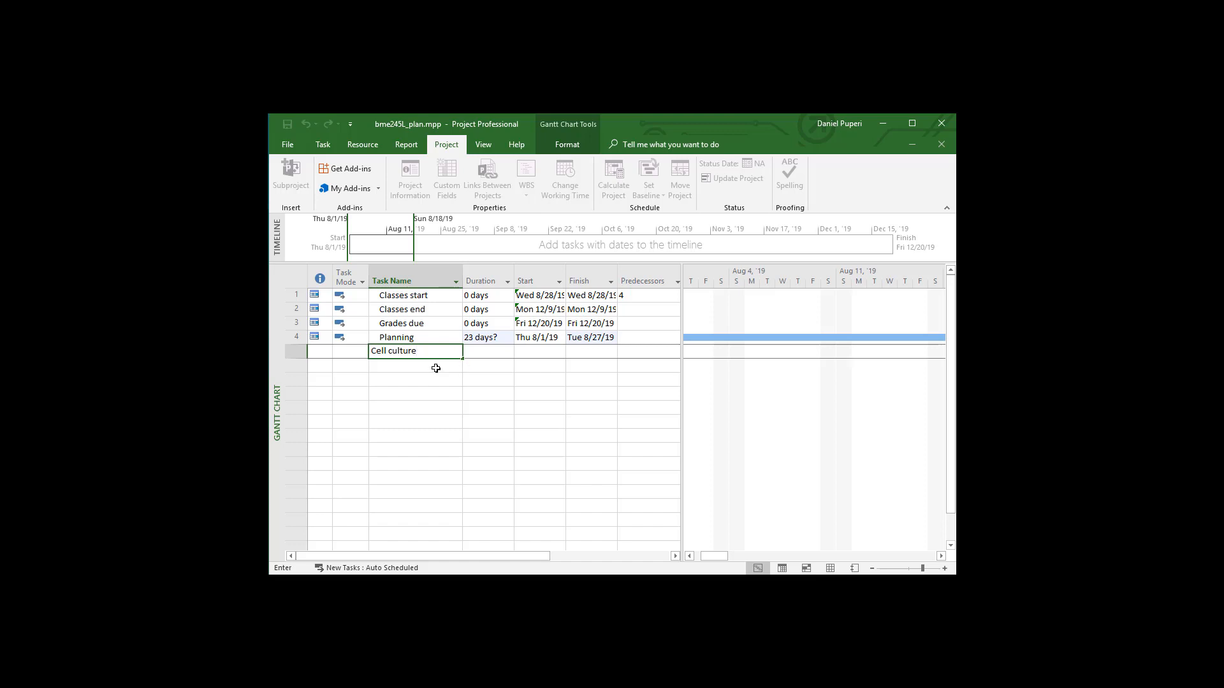
key(Return)
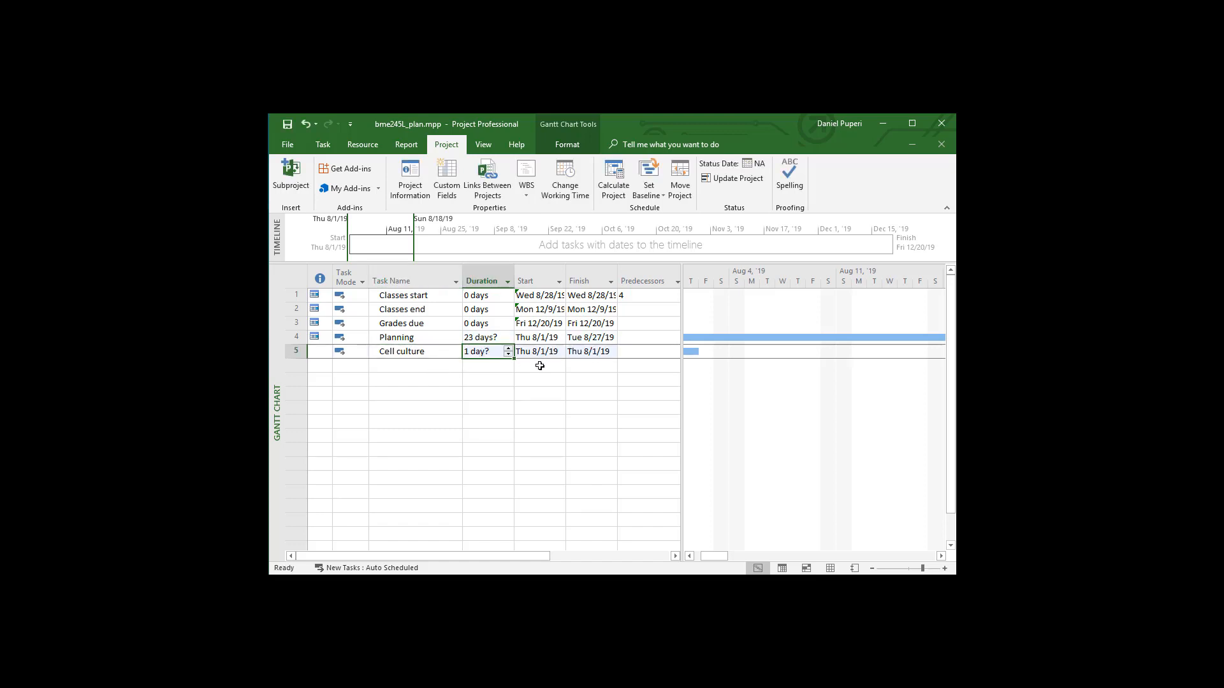
mouse_move(561, 311)
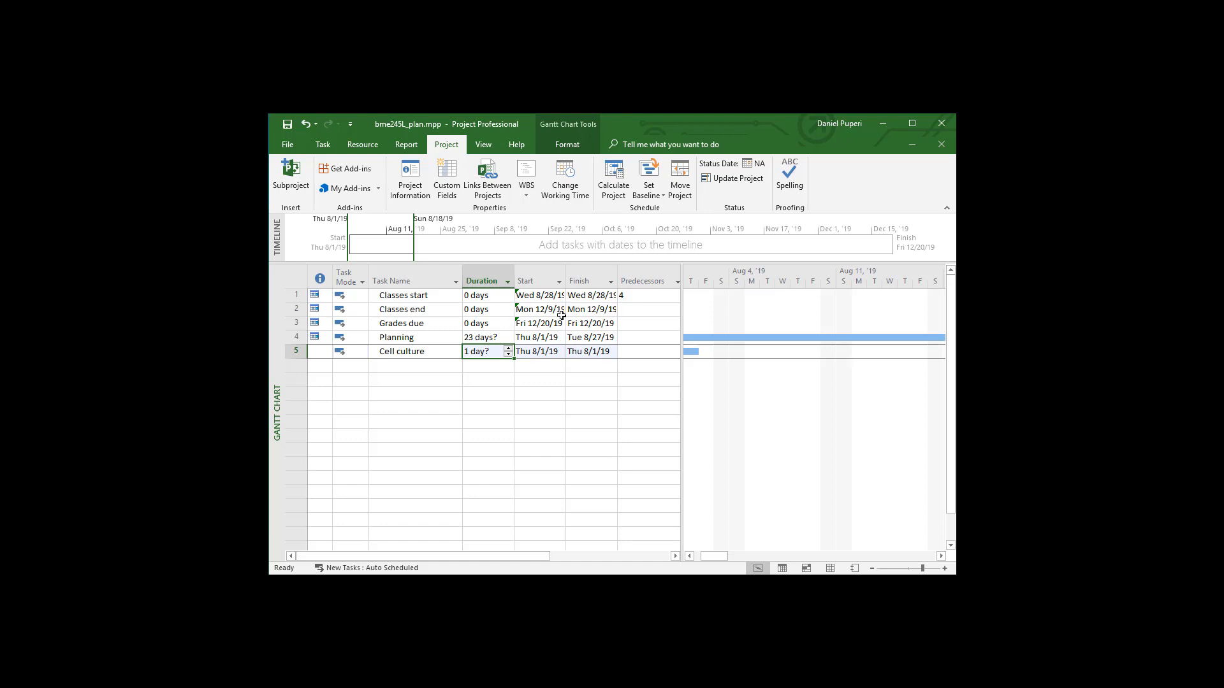
mouse_move(552, 352)
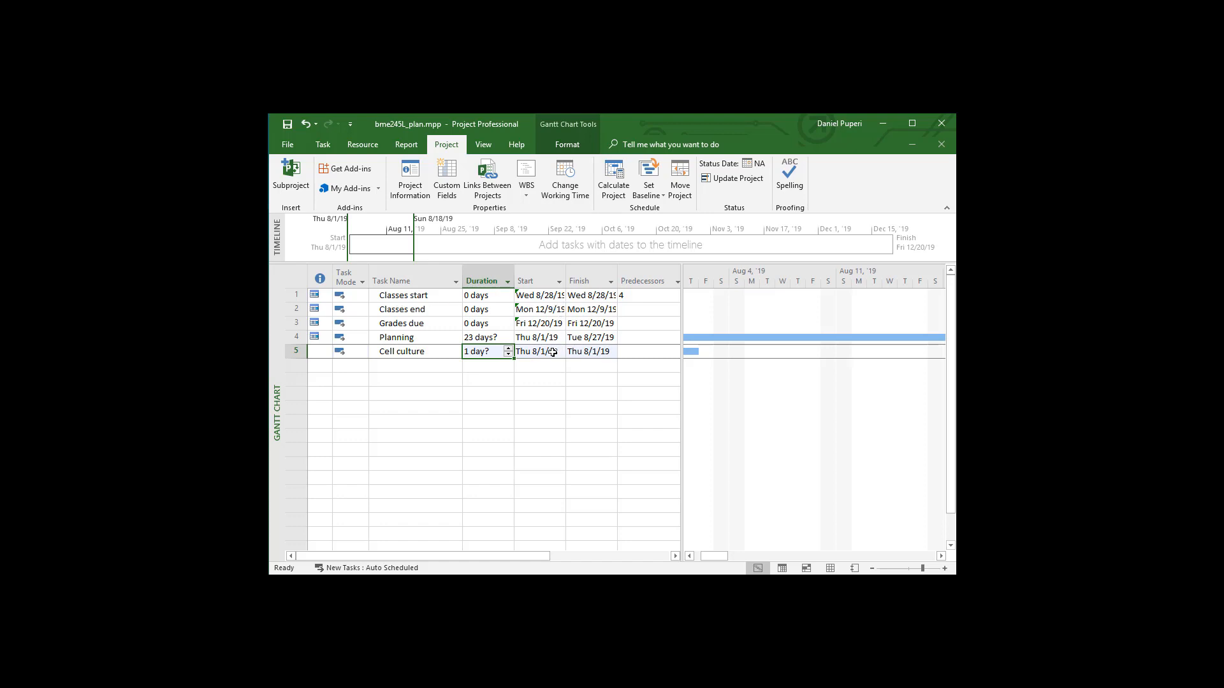
- Set Cell culture's start to 8/28, suppress the Planning Wizard prompt and accept linking after Classes start
click(537, 352)
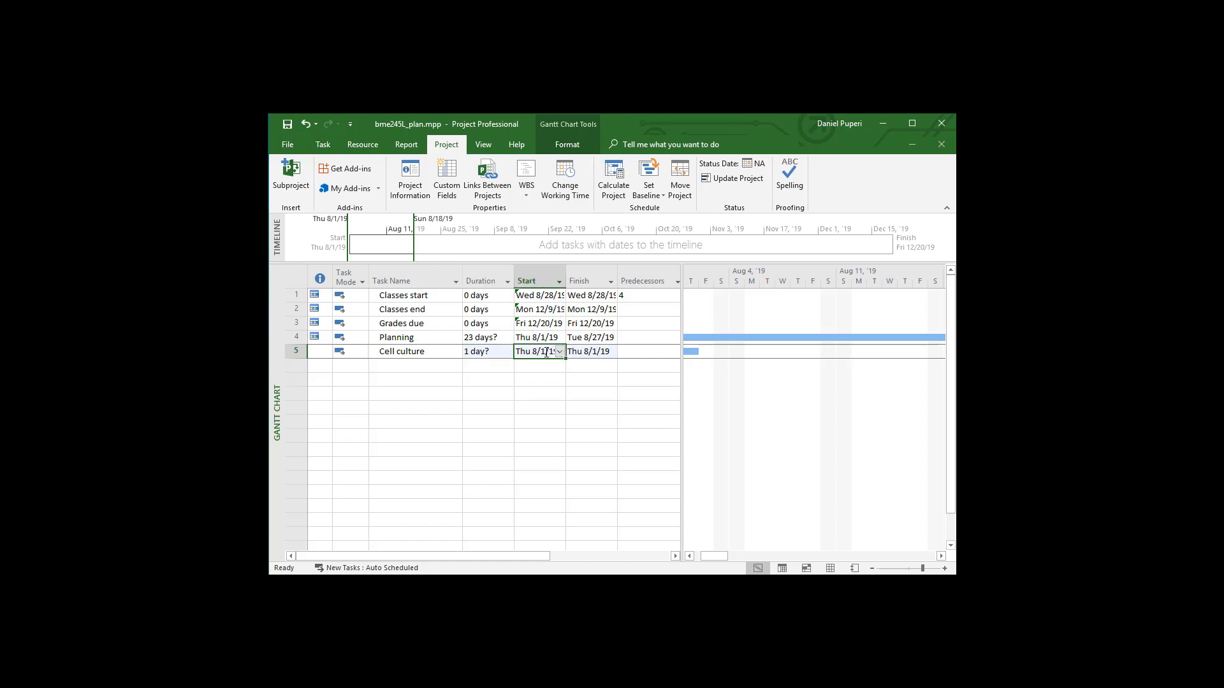
text(8/28)
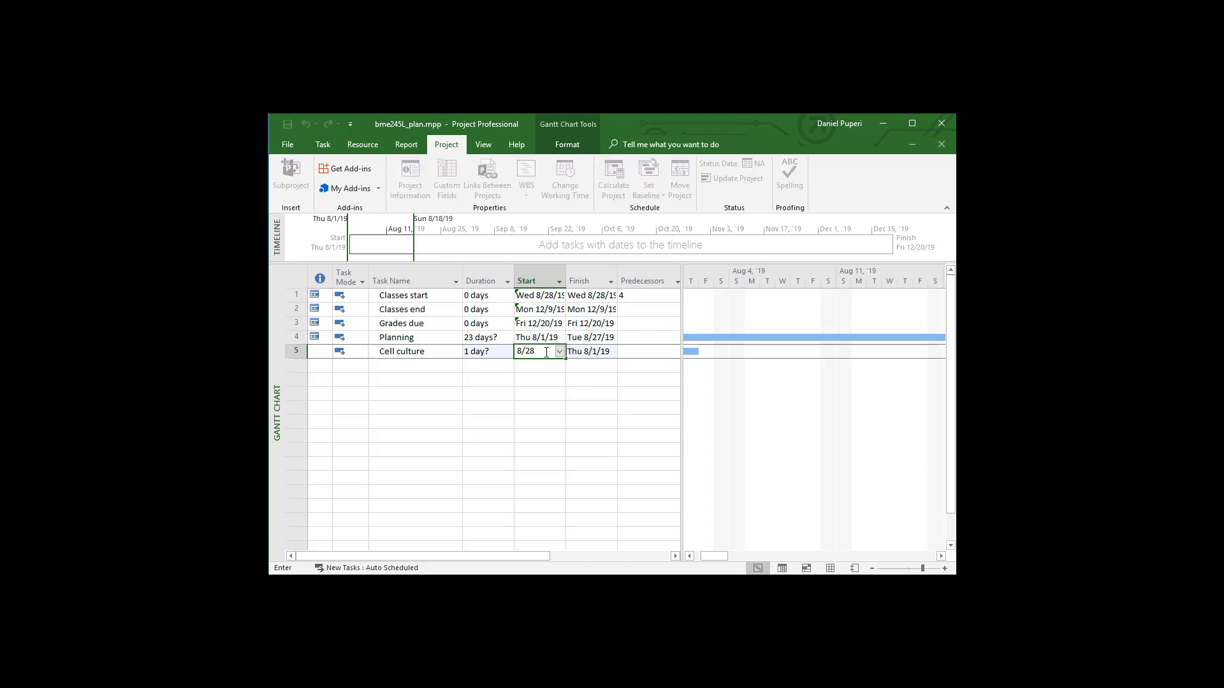
key(Return)
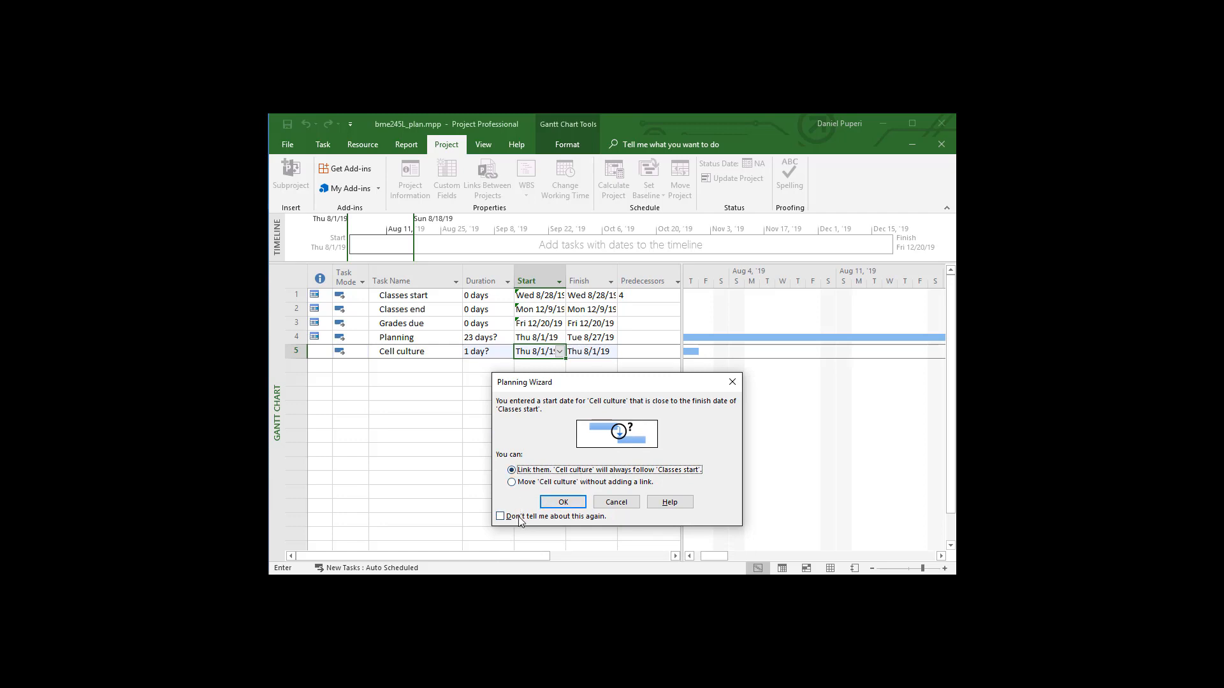
click(500, 516)
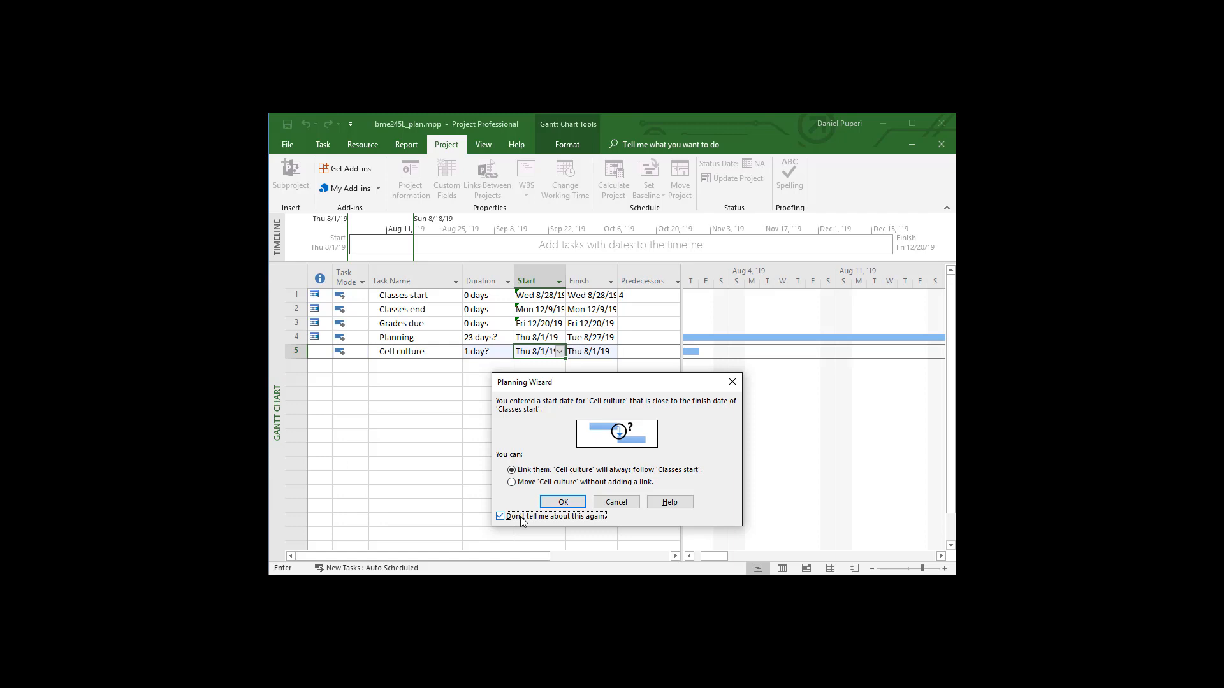
click(562, 501)
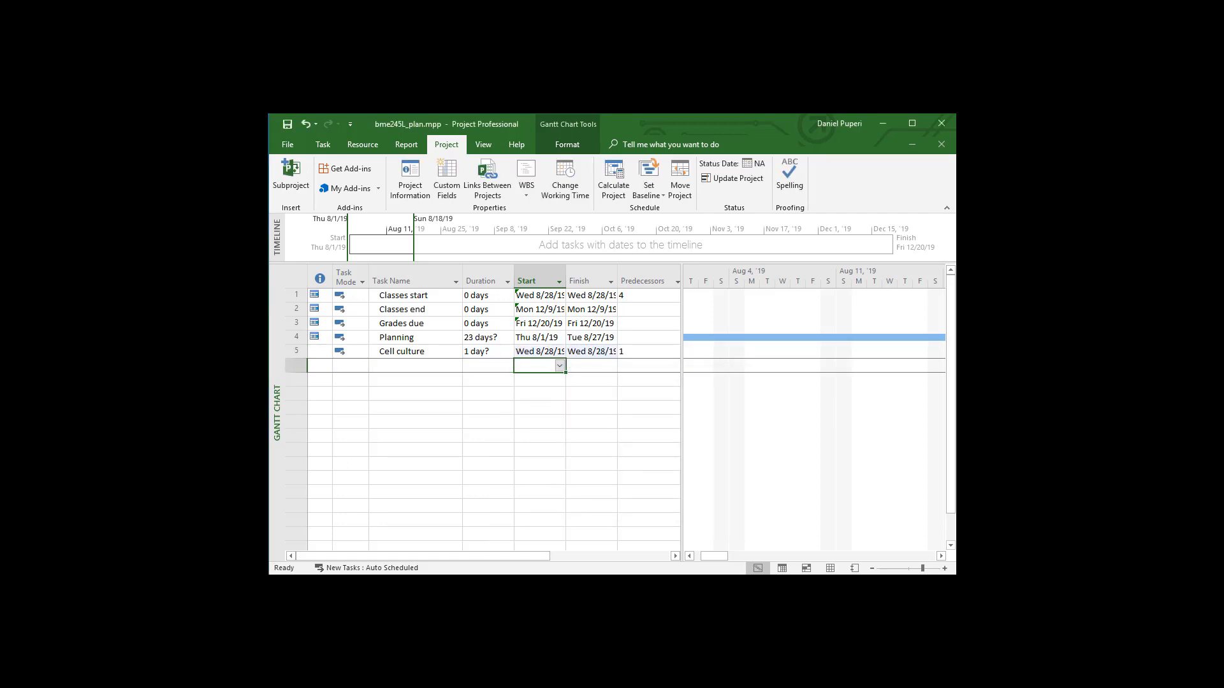
mouse_move(639, 348)
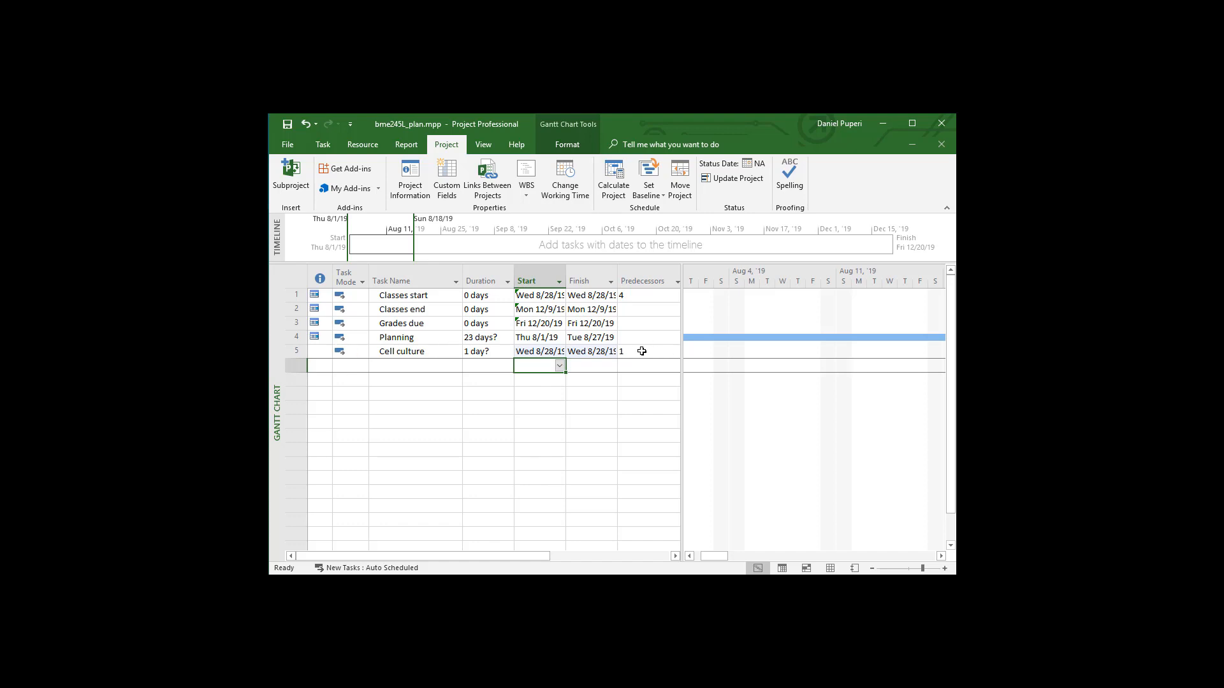
mouse_move(405, 294)
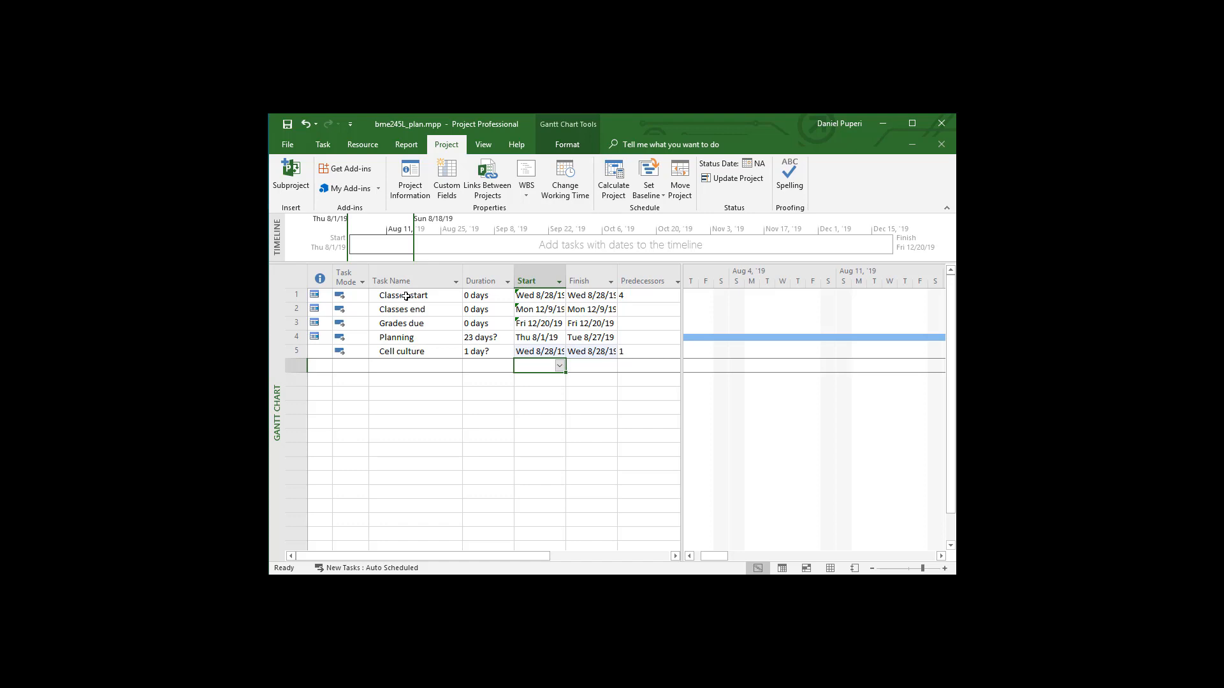
mouse_move(597, 346)
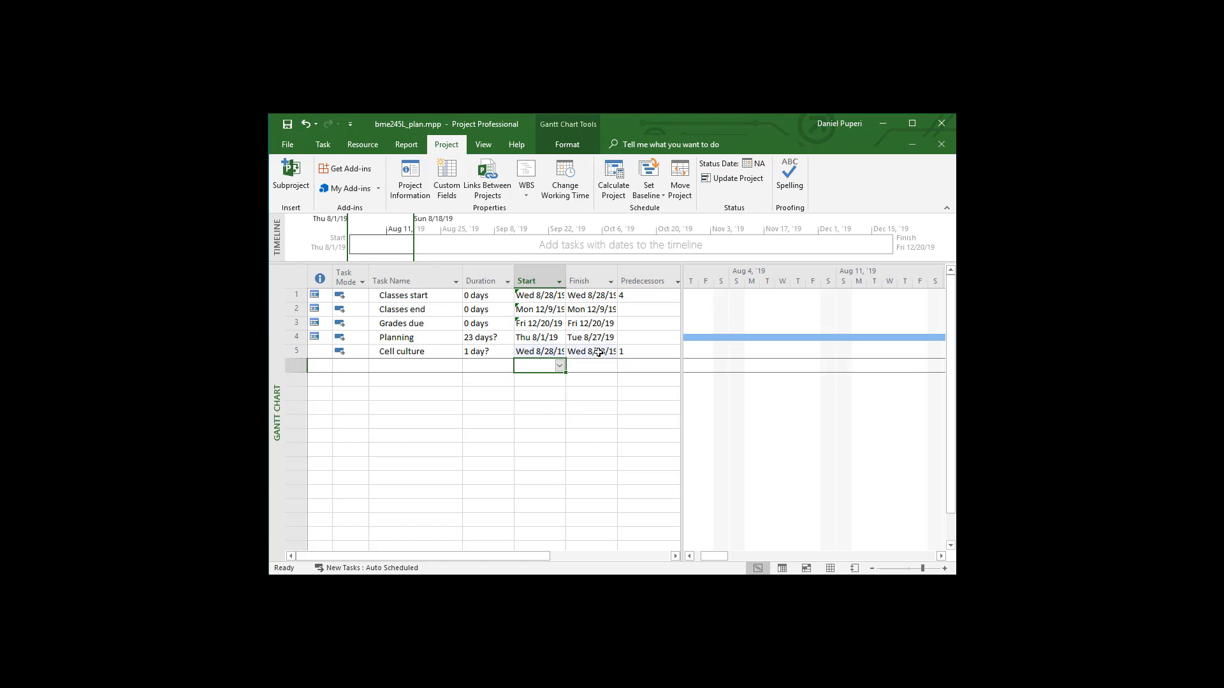
- Set Cell culture's finish date to Monday, October 21, 2019 via the calendar picker
click(590, 351)
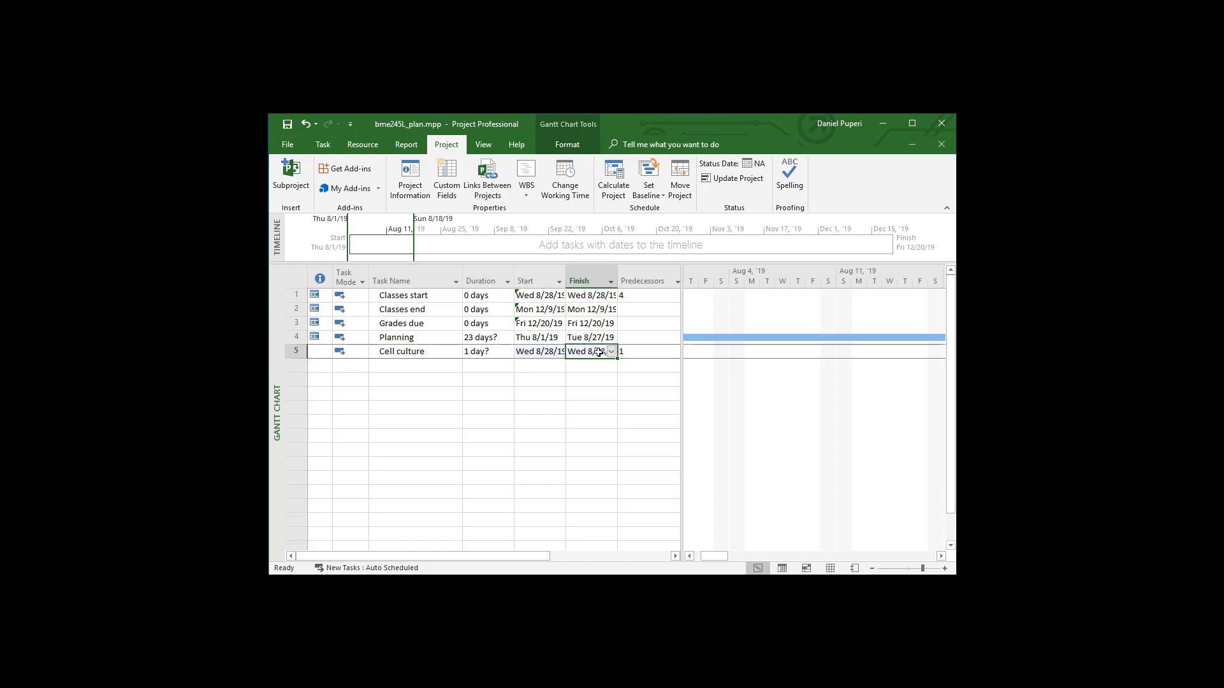
click(610, 352)
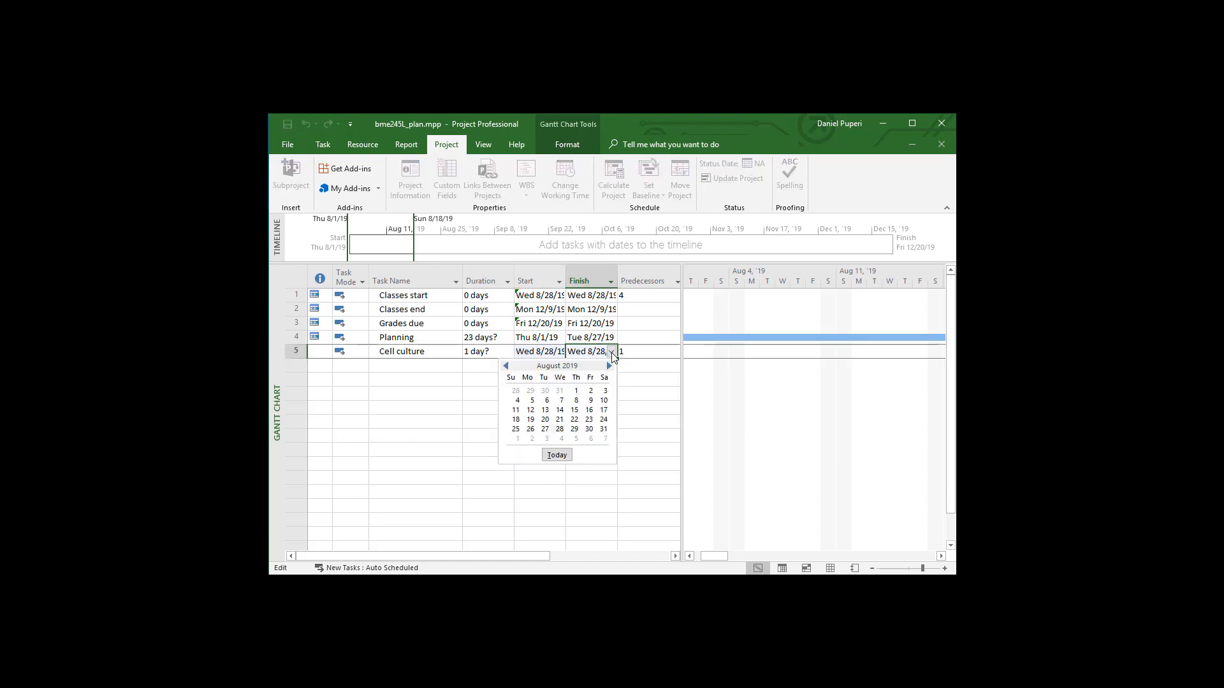
mouse_move(610, 367)
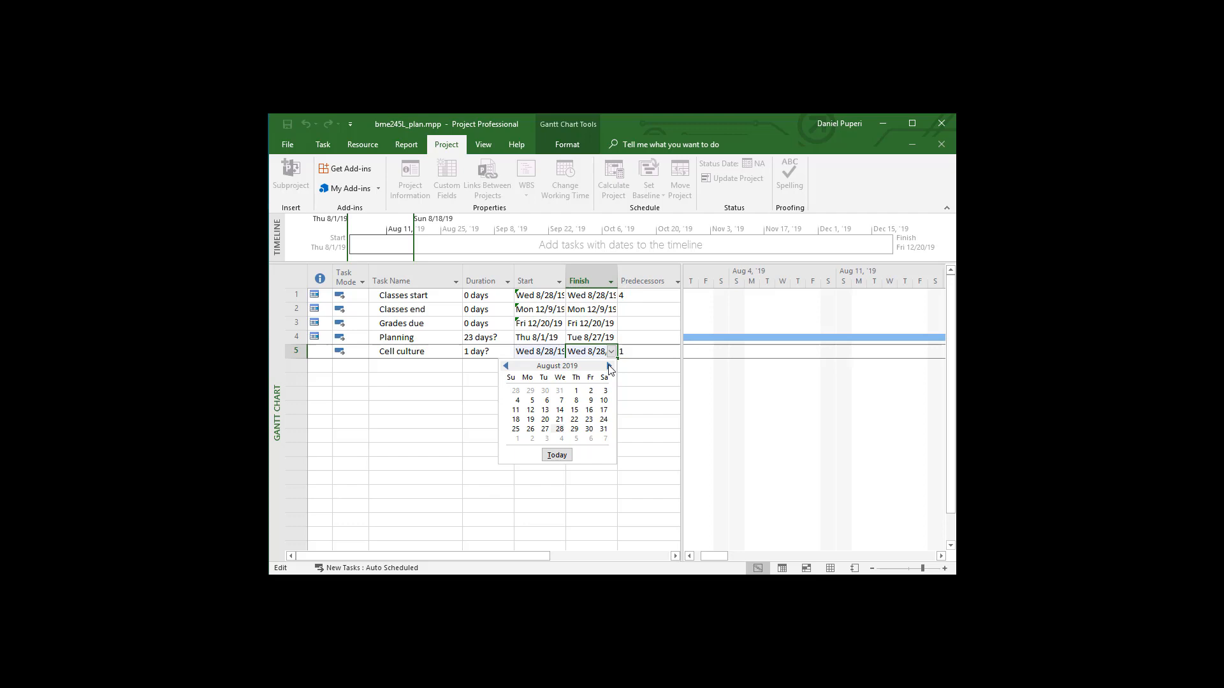
click(609, 366)
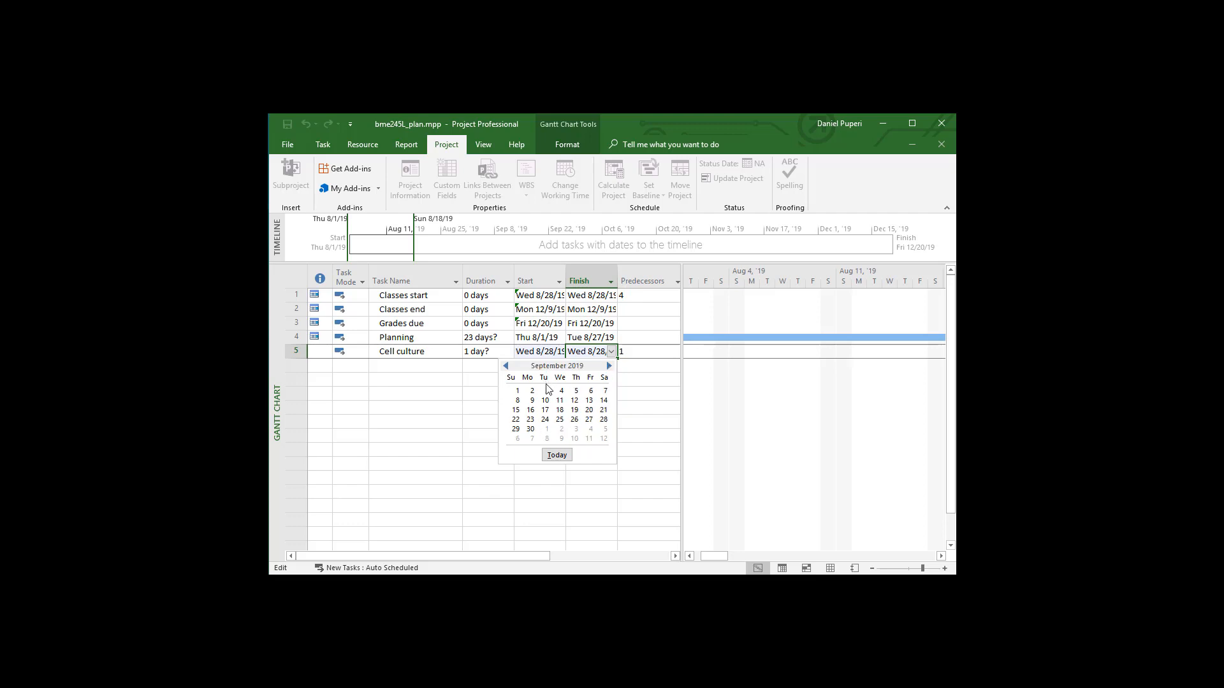
mouse_move(547, 390)
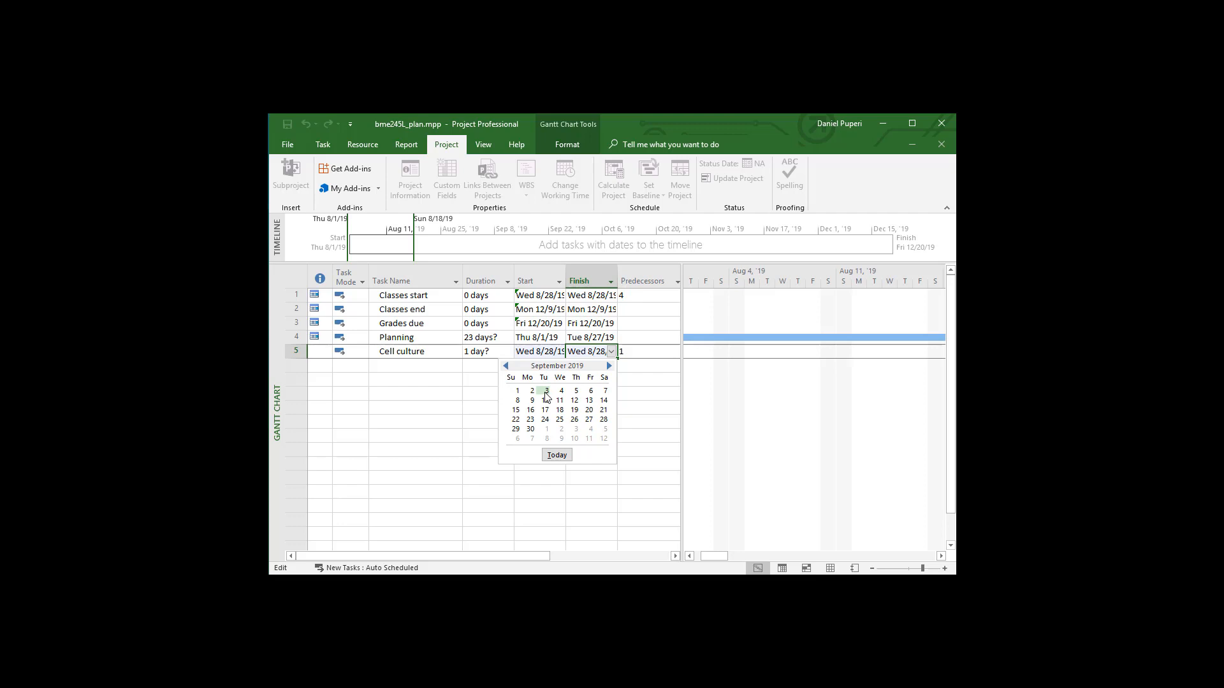
mouse_move(533, 400)
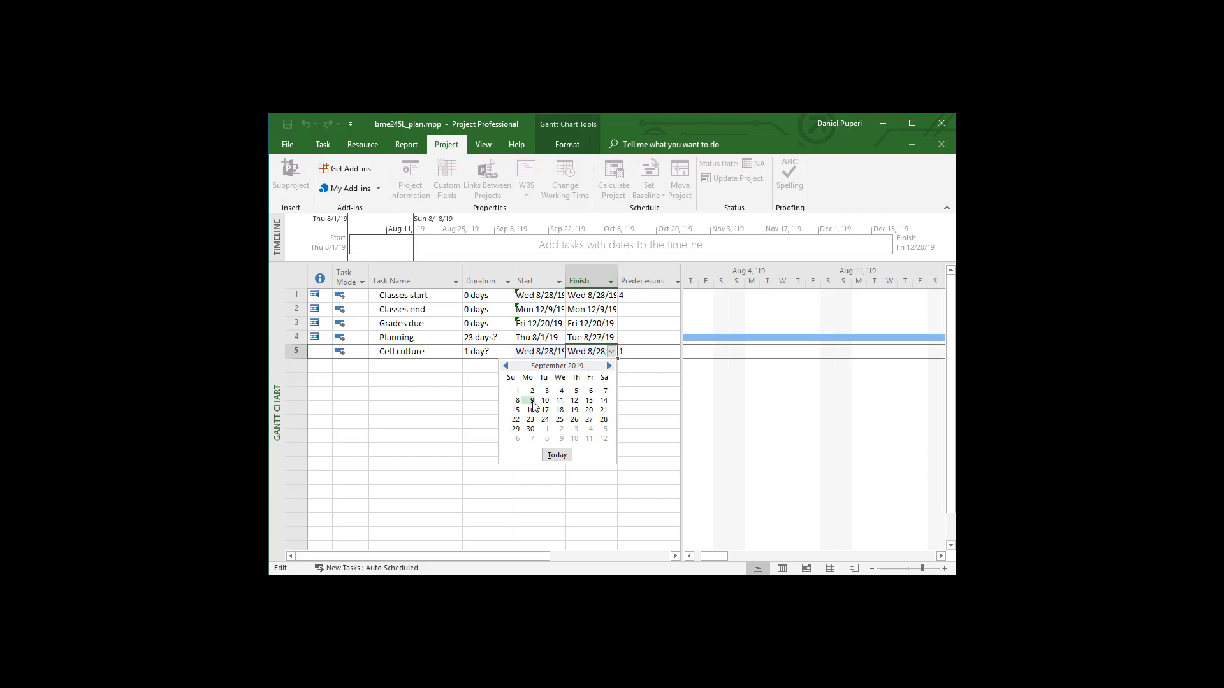
mouse_move(532, 444)
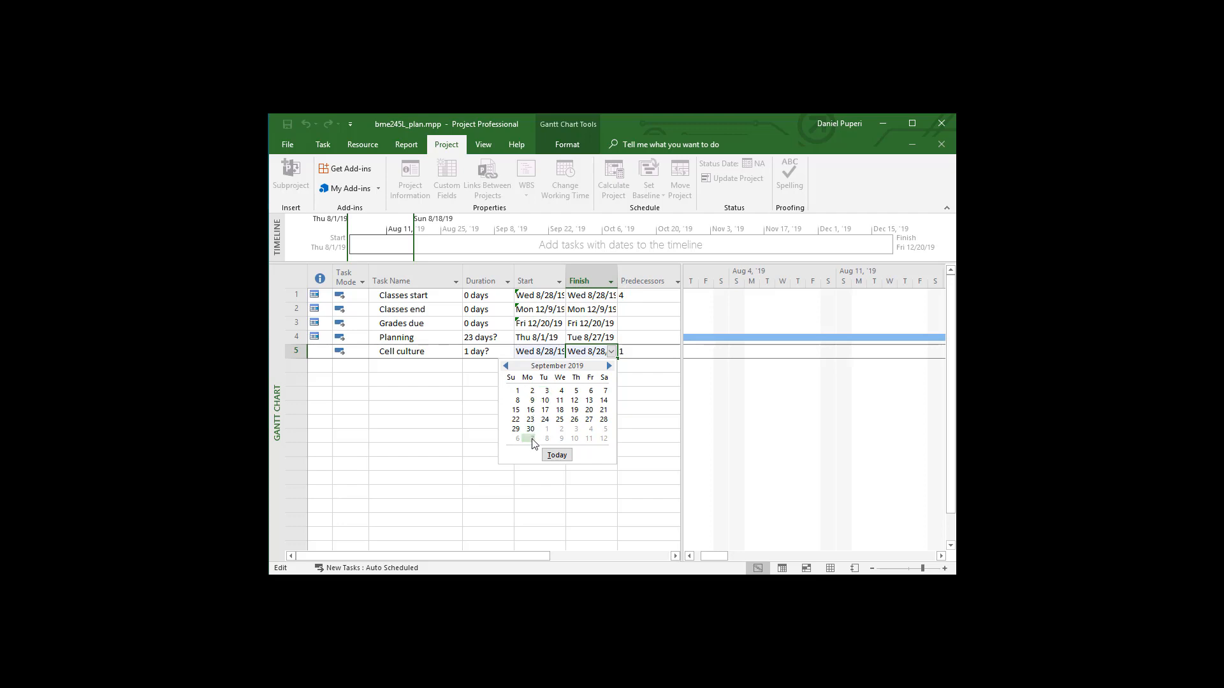
click(609, 366)
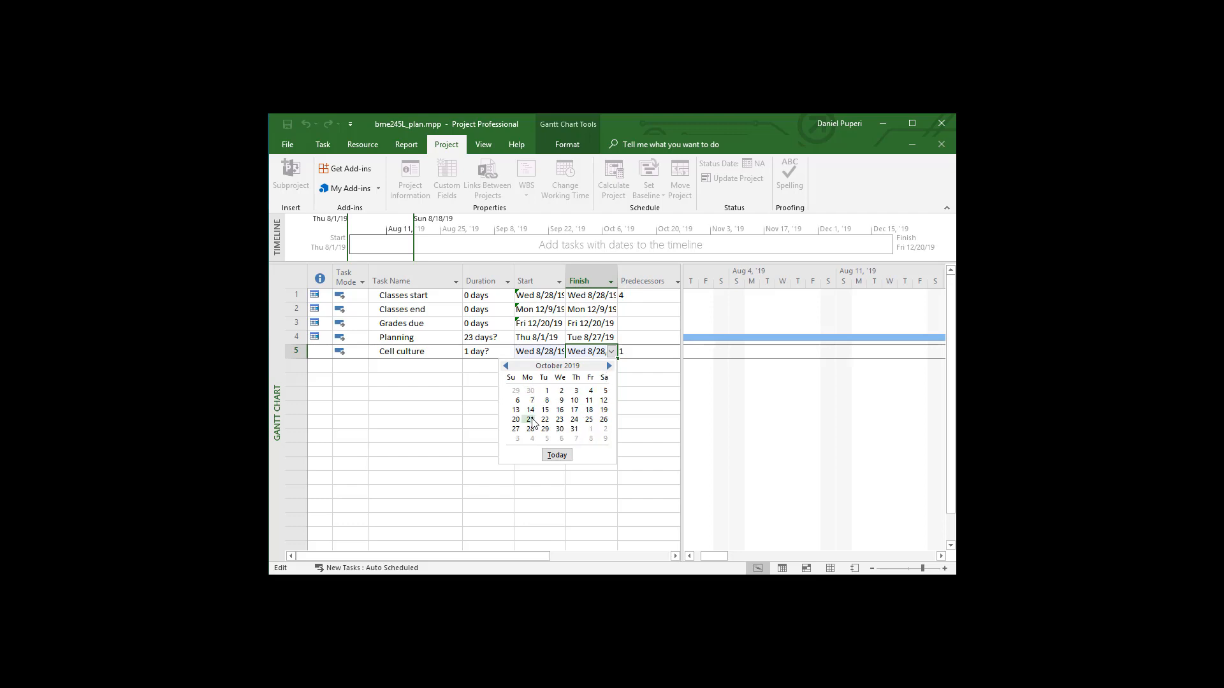
click(529, 420)
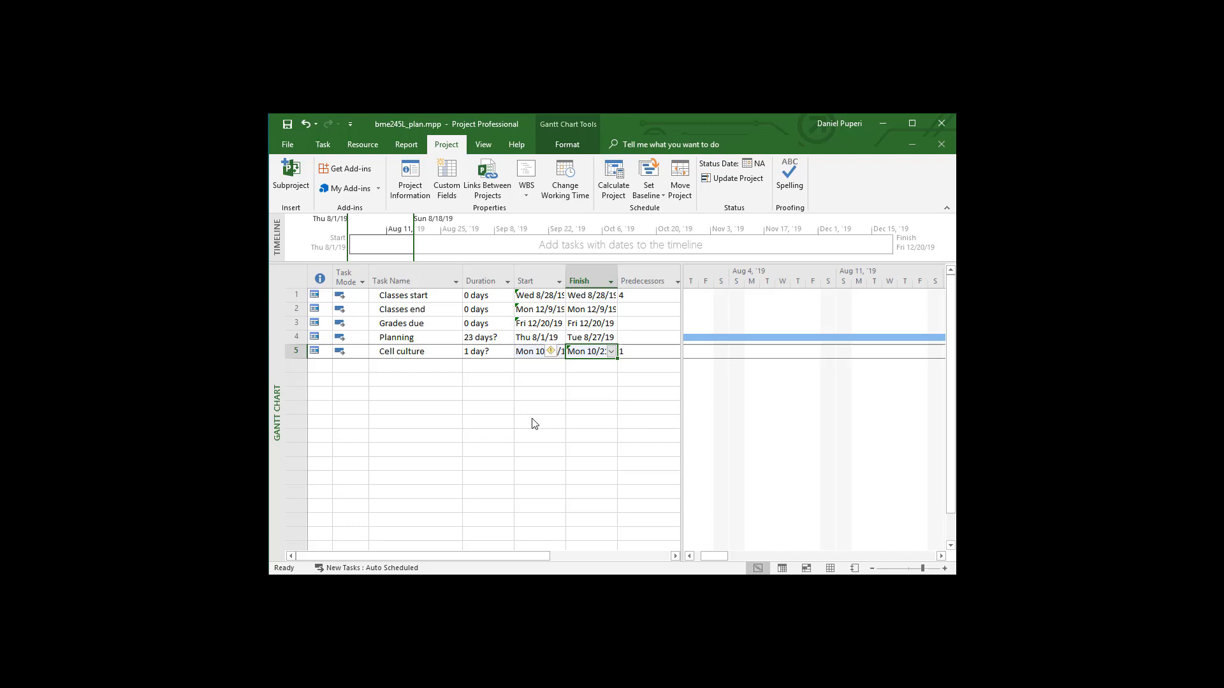
mouse_move(532, 357)
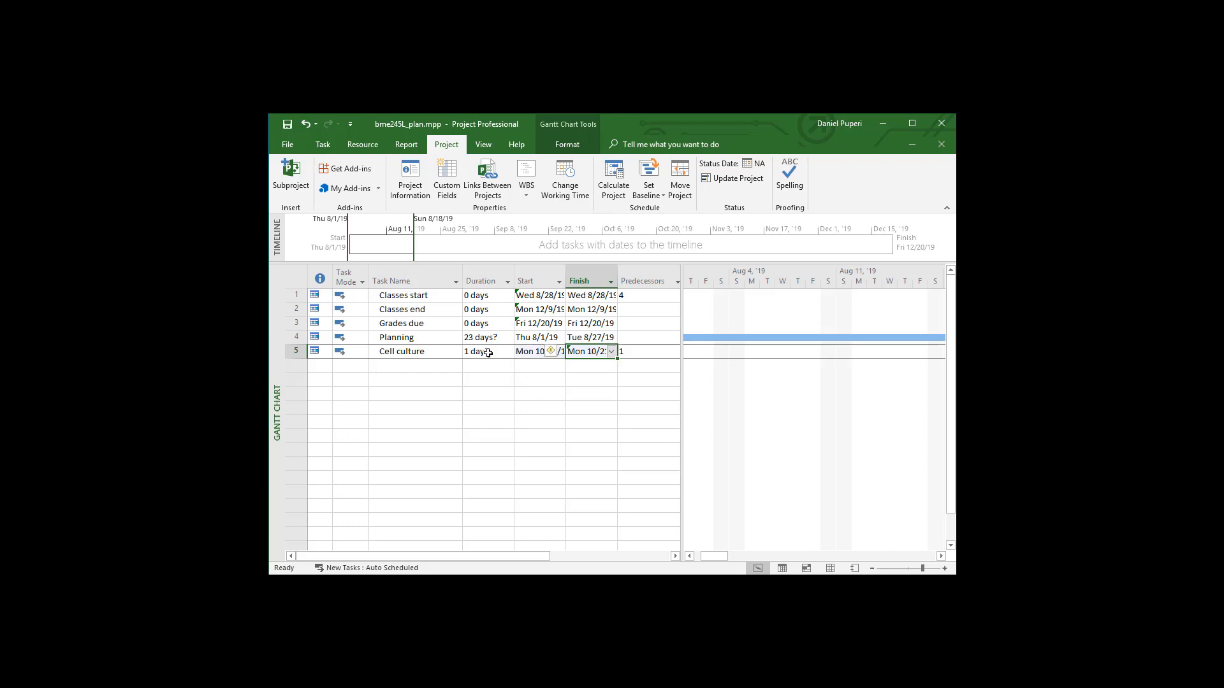
- Resolve the scheduling warning to keep the 8/28 start so Cell culture spans 47 days to 10/21
click(537, 352)
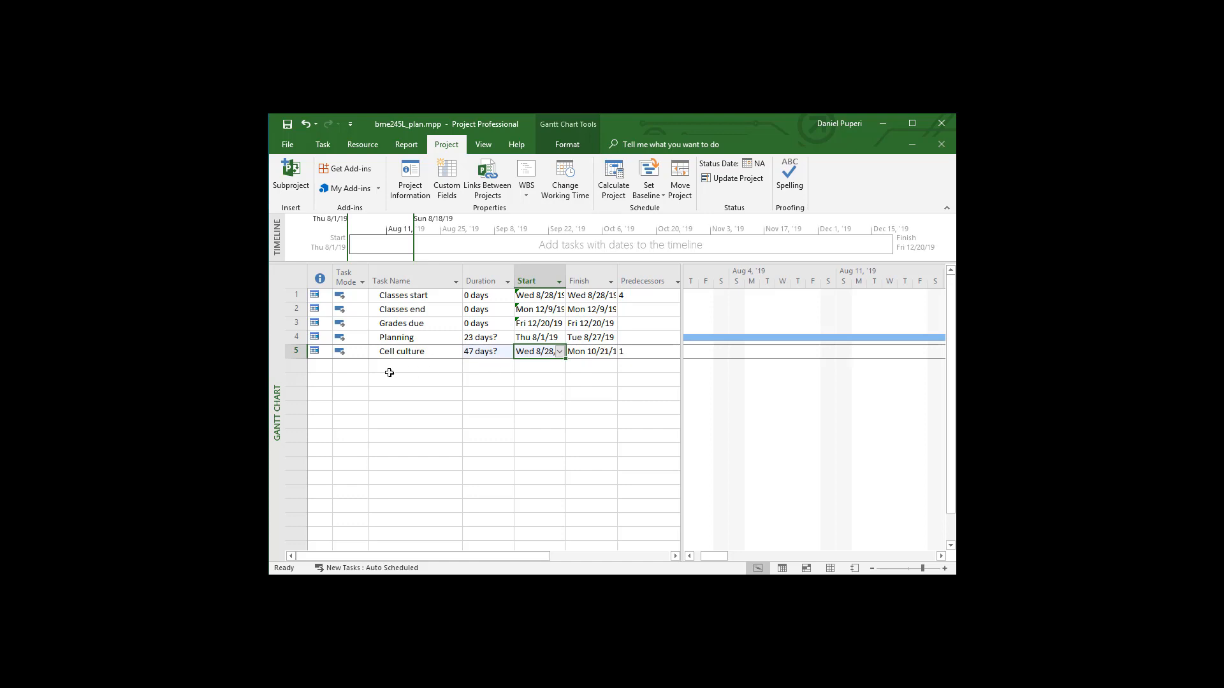
- Add a 'Mechanical testing' task in row 6 starting Tue 10/22/19
text(Mecha)
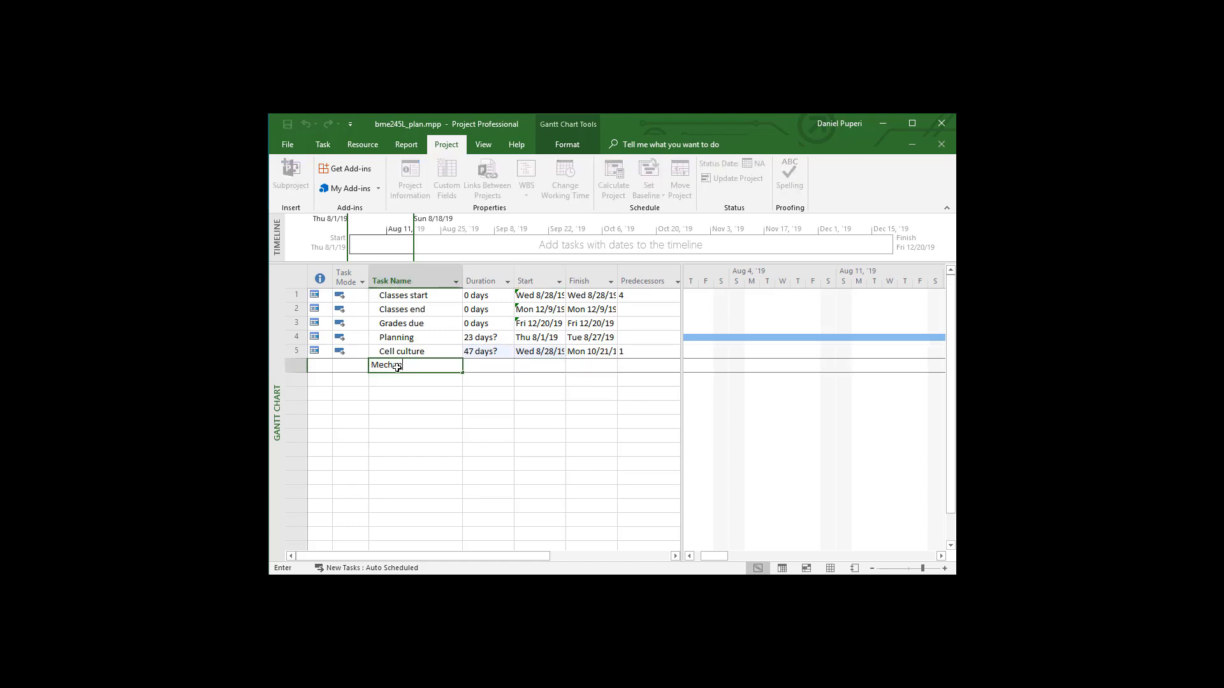
text(nical Testing)
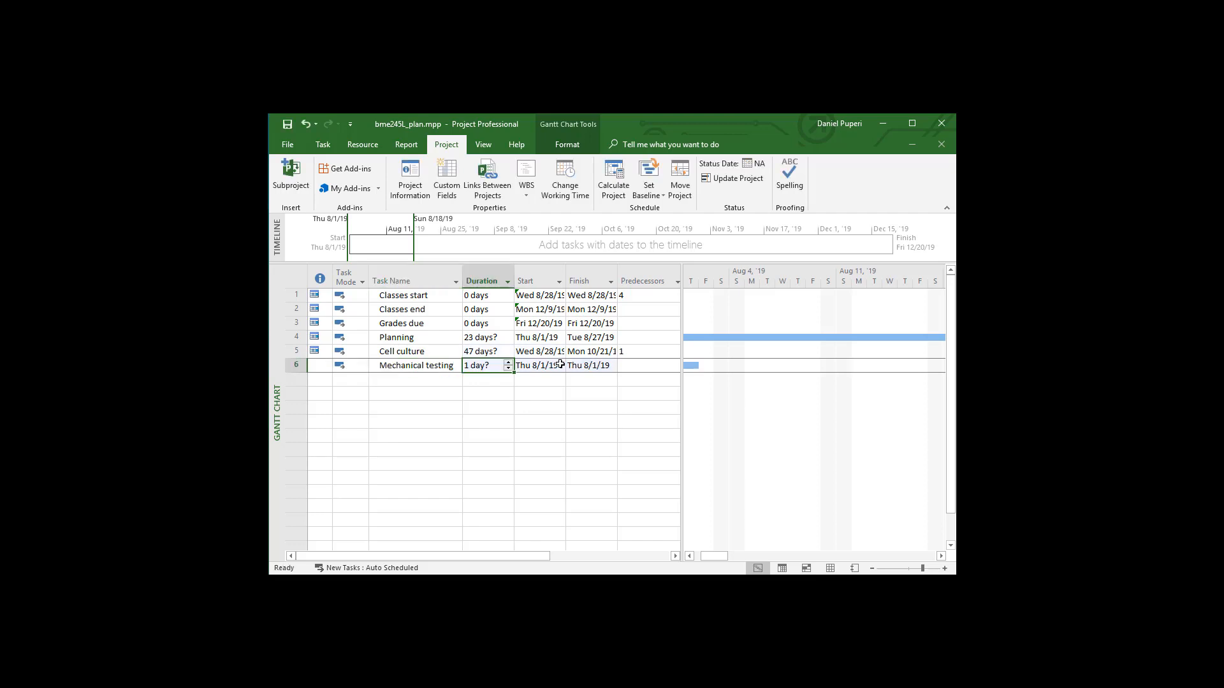
click(537, 366)
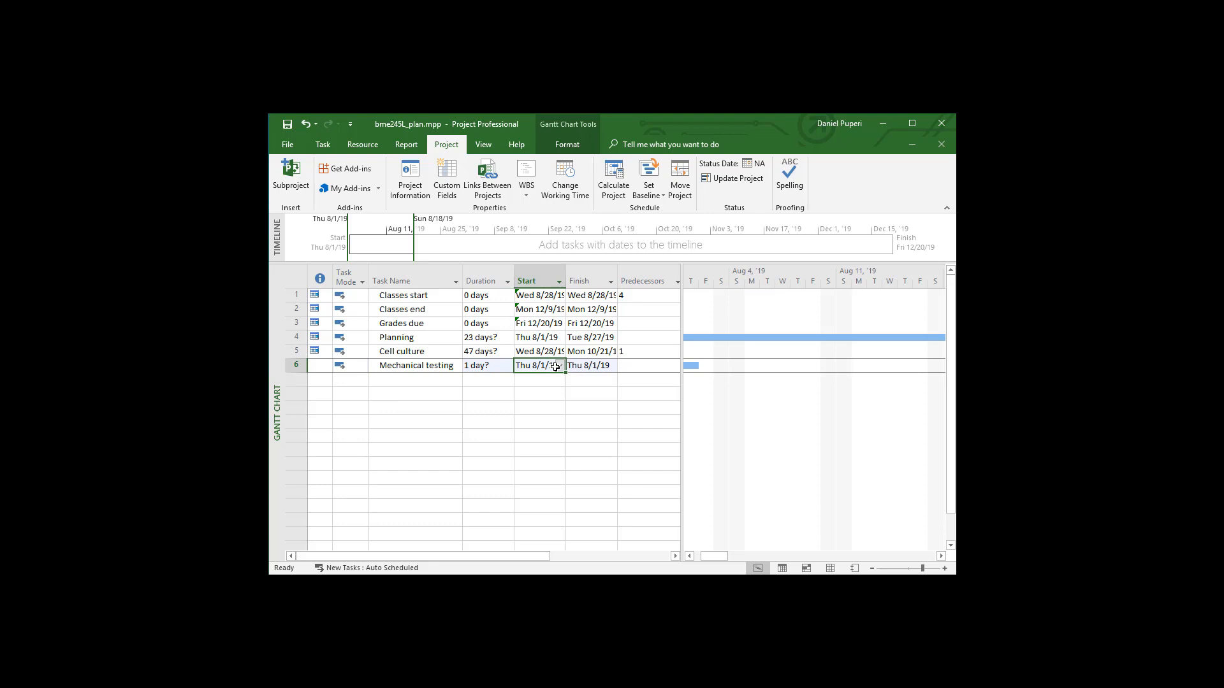
click(558, 366)
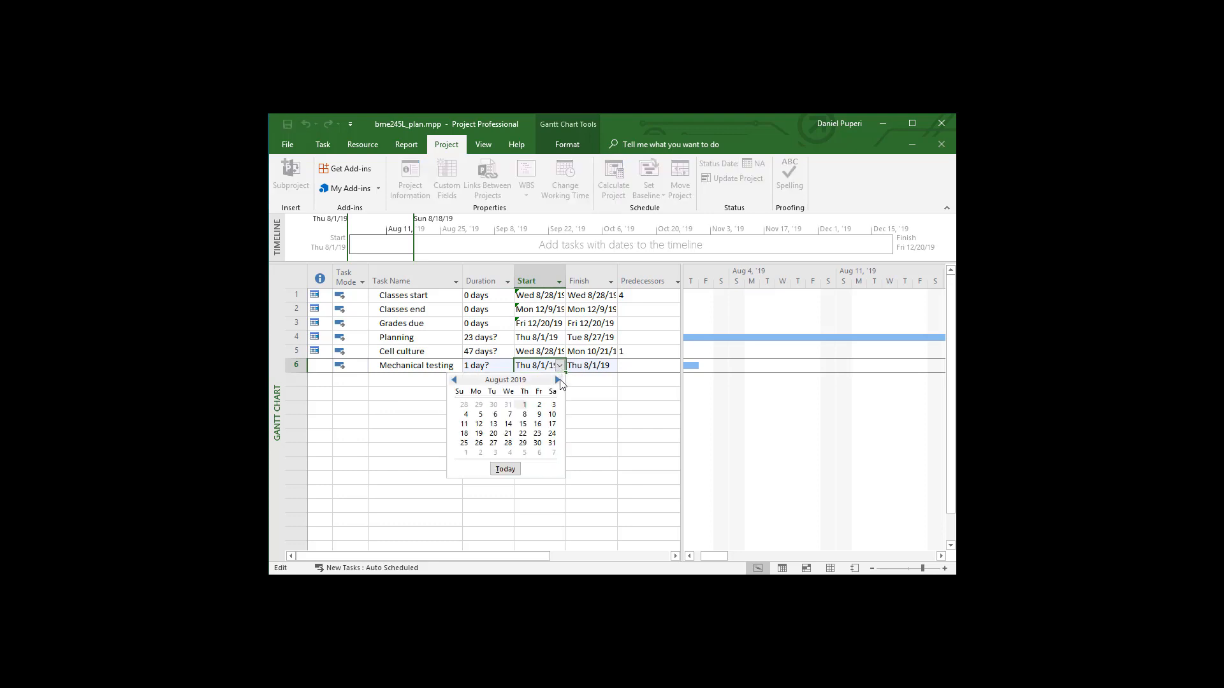
click(557, 380)
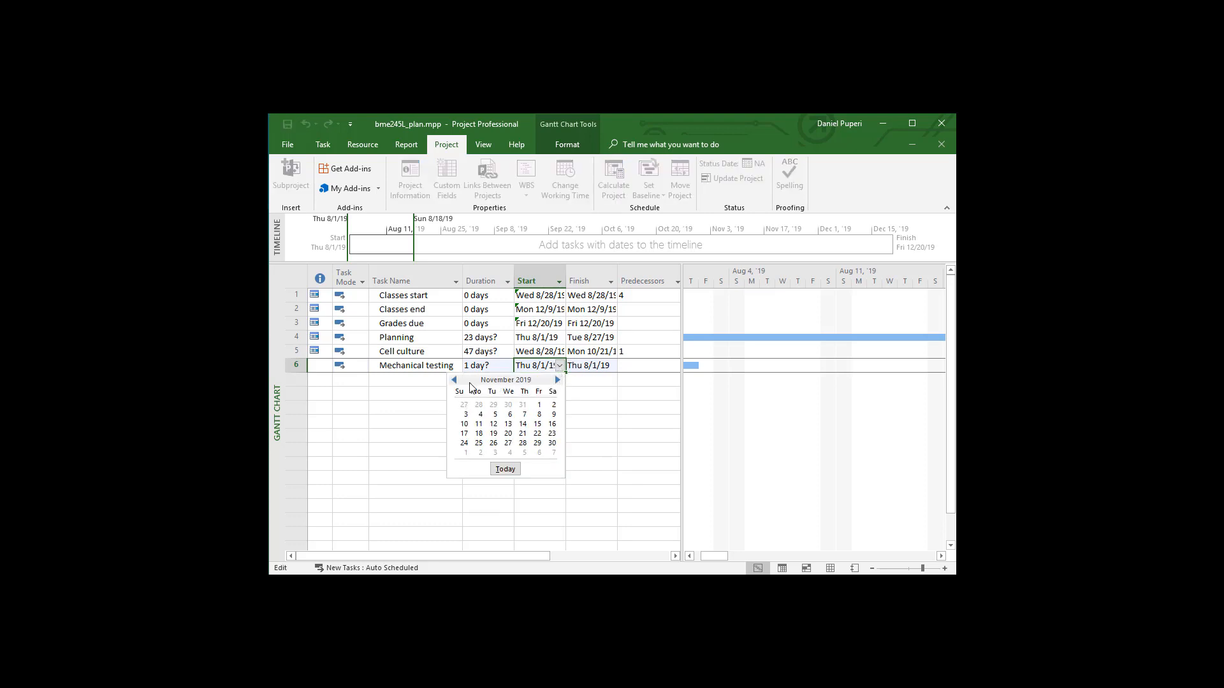
click(454, 380)
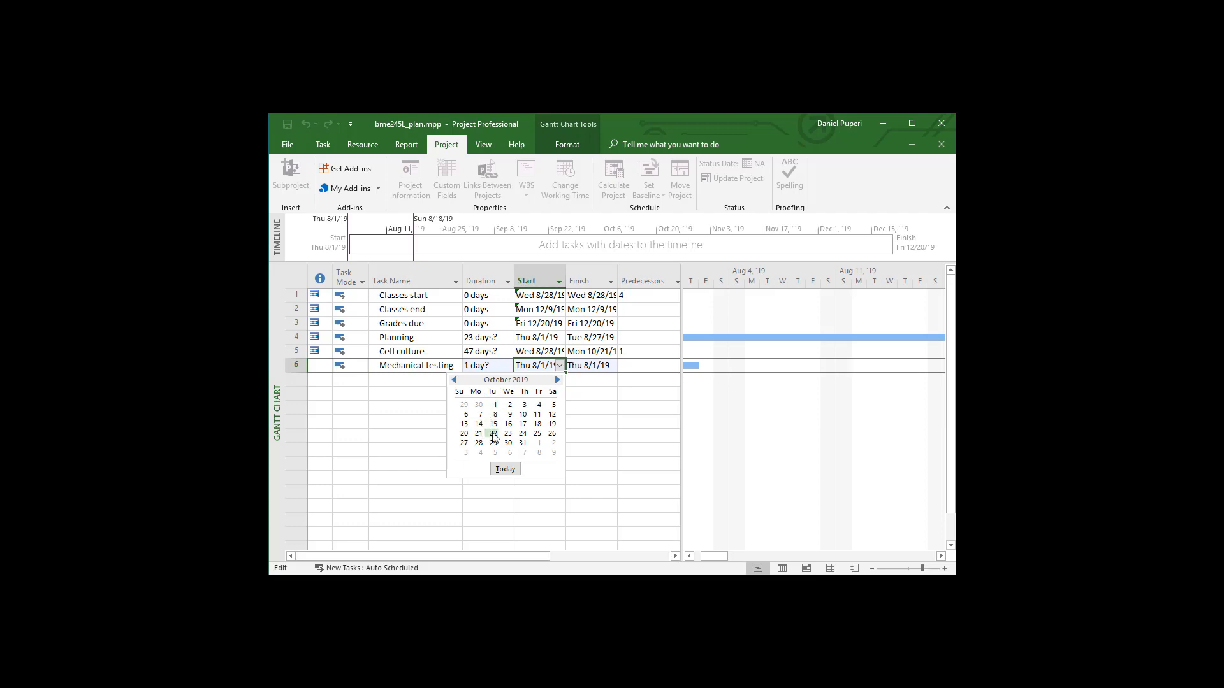
click(492, 433)
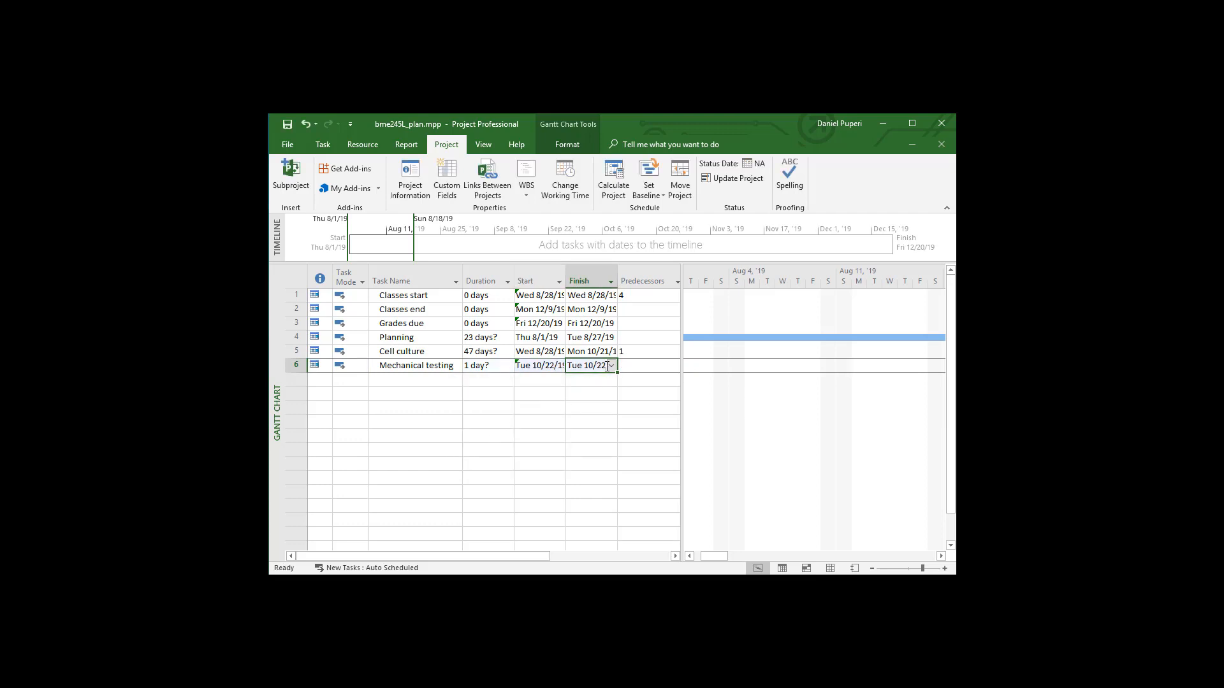
- Set Mechanical testing to finish on Mon 11/25/19, giving a 30-day duration
click(612, 366)
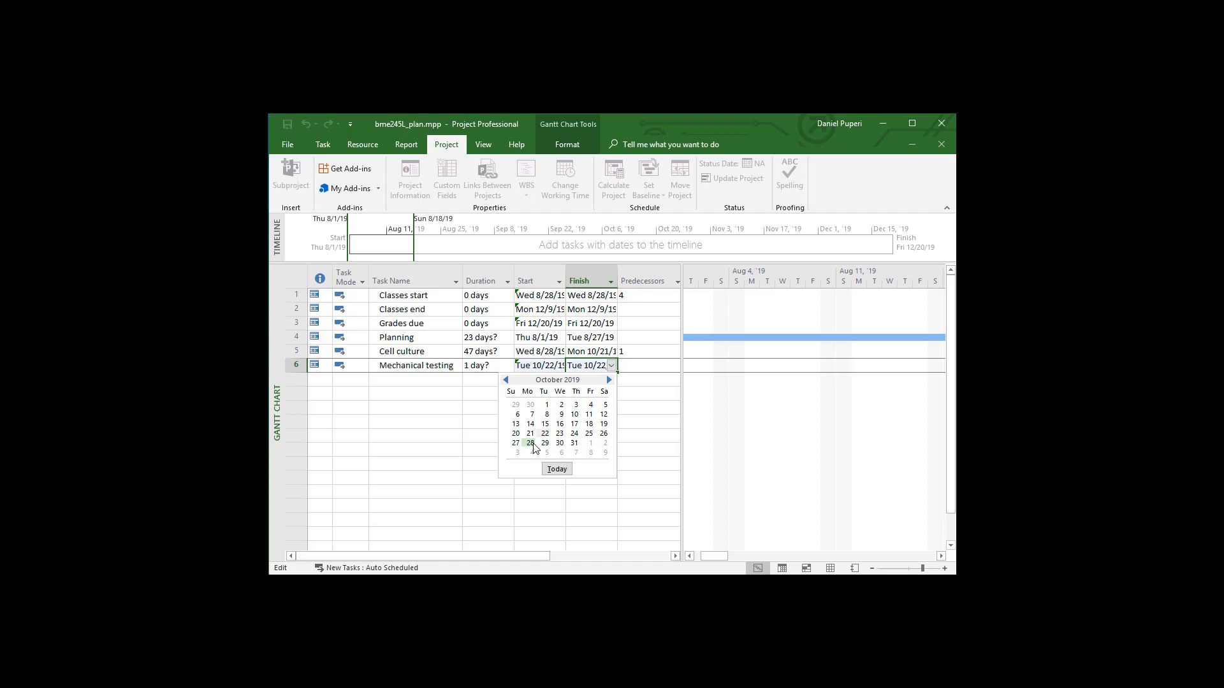
mouse_move(614, 385)
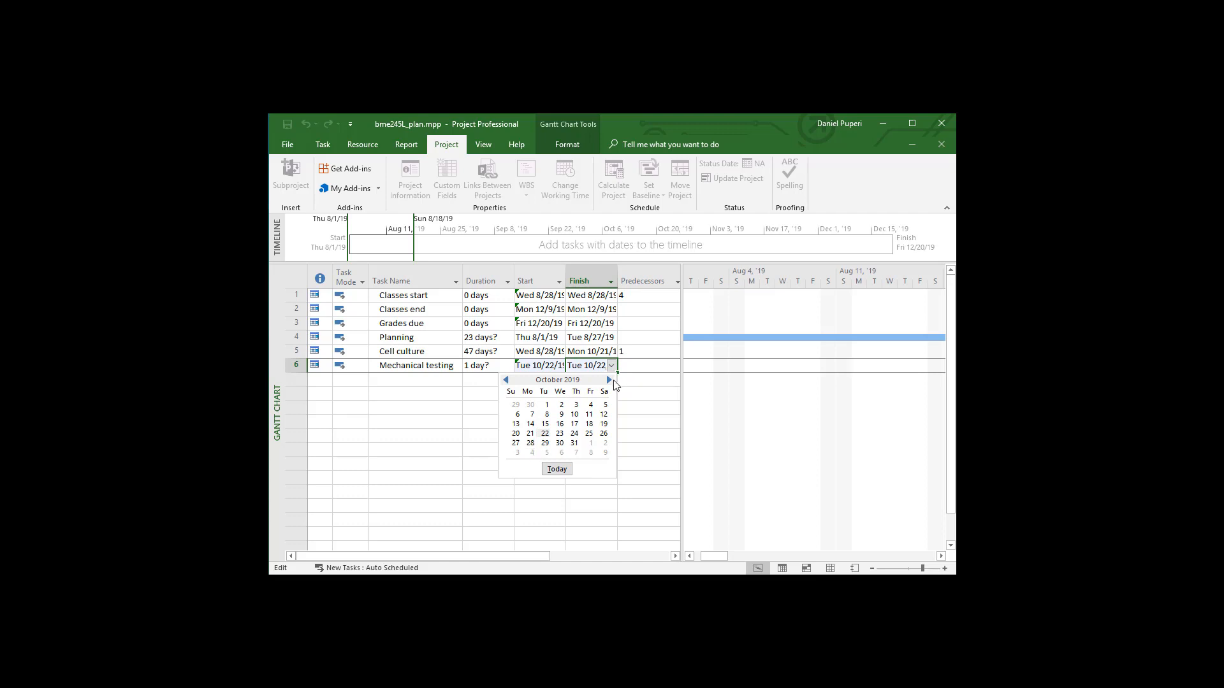
click(609, 380)
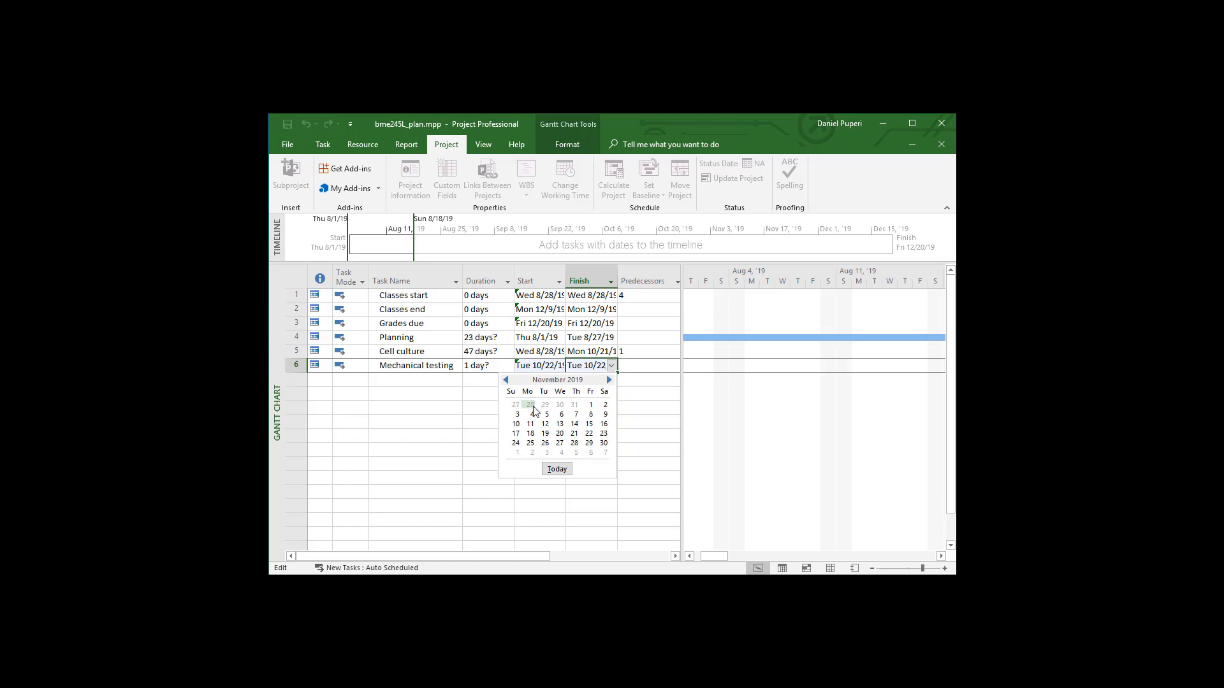
mouse_move(528, 442)
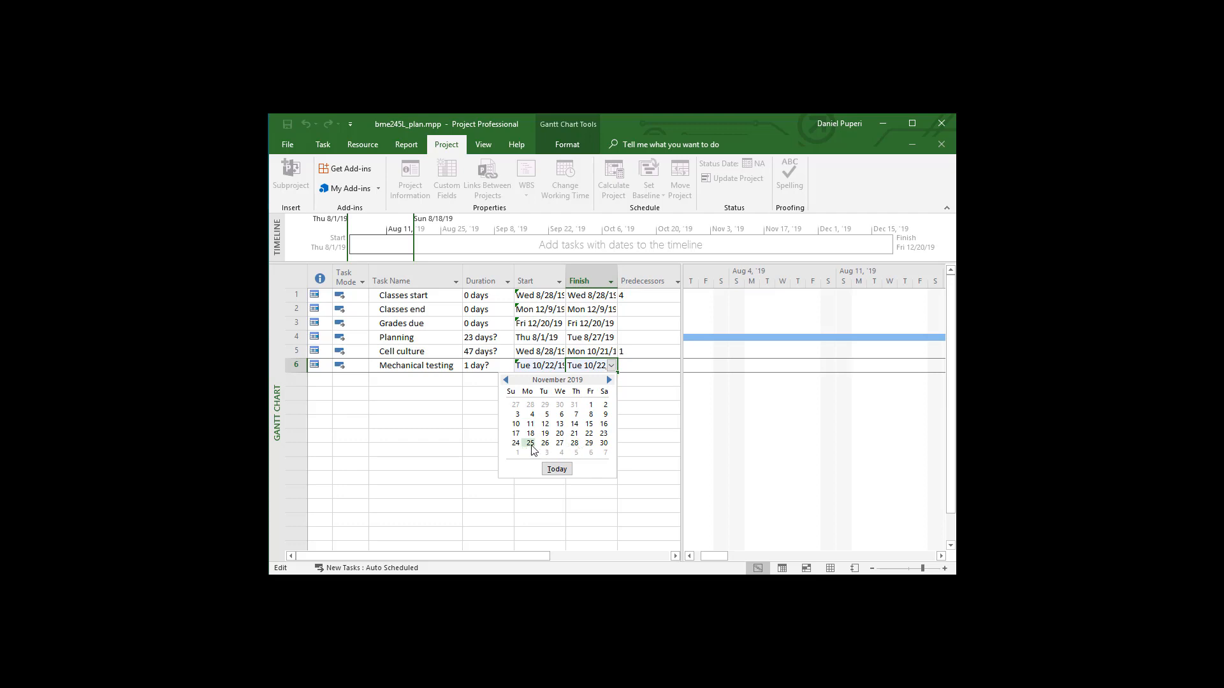
click(531, 442)
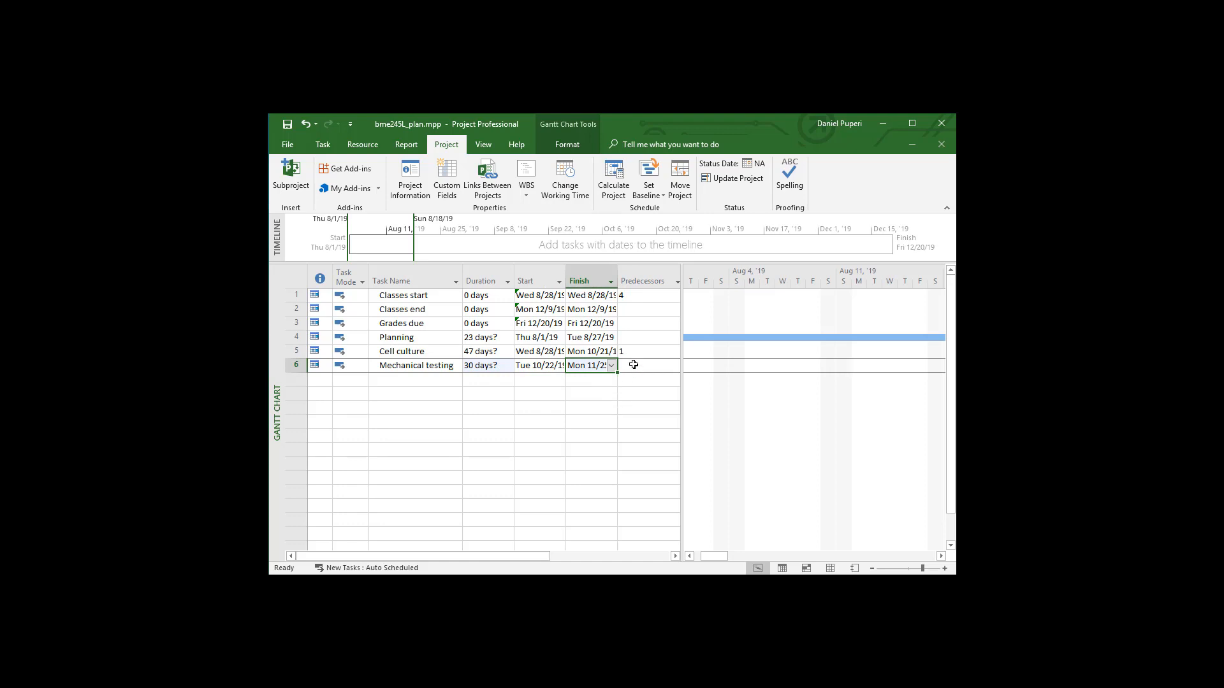
- Set Mechanical testing's predecessor to task 5, Cell culture
click(646, 366)
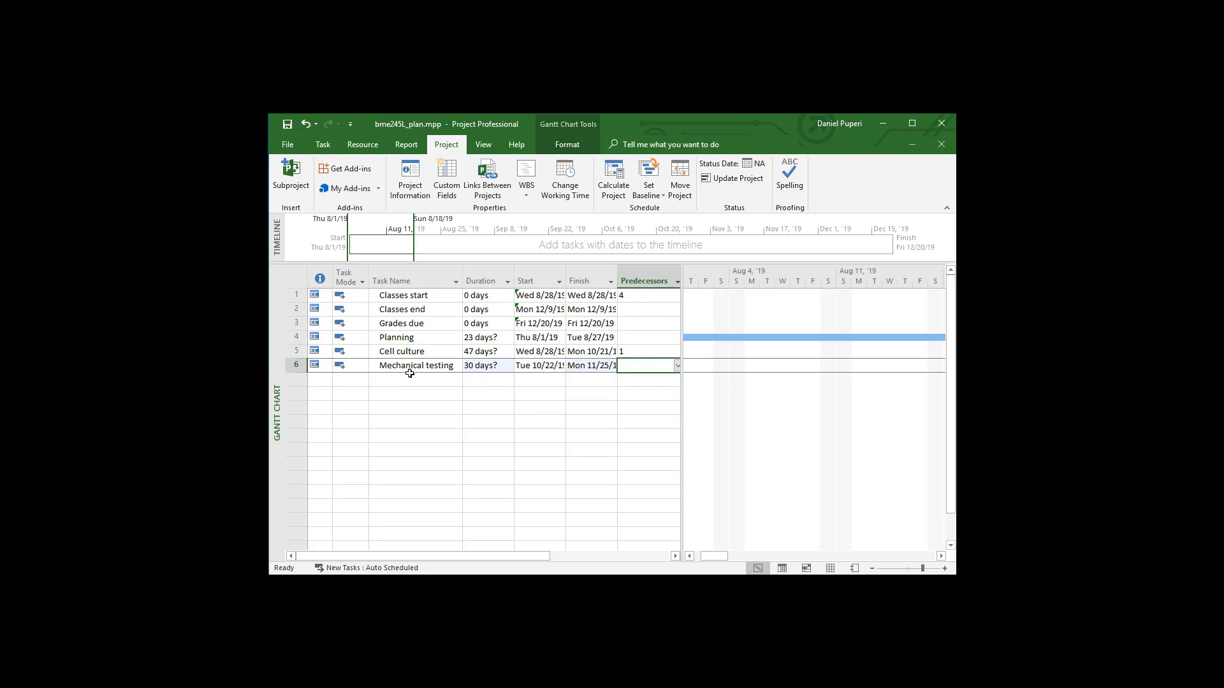
mouse_move(643, 367)
text(5)
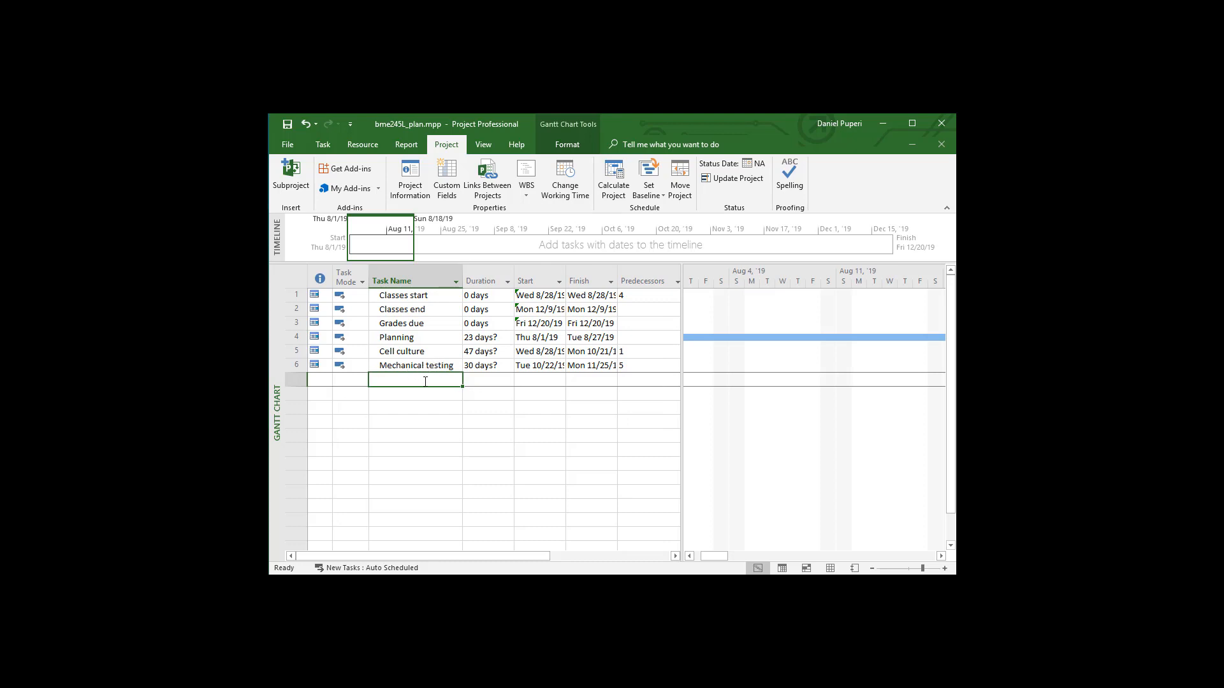
- Add an 'Exam and grading' task in row 7 finishing Fri 12/20/19
text(Exam and)
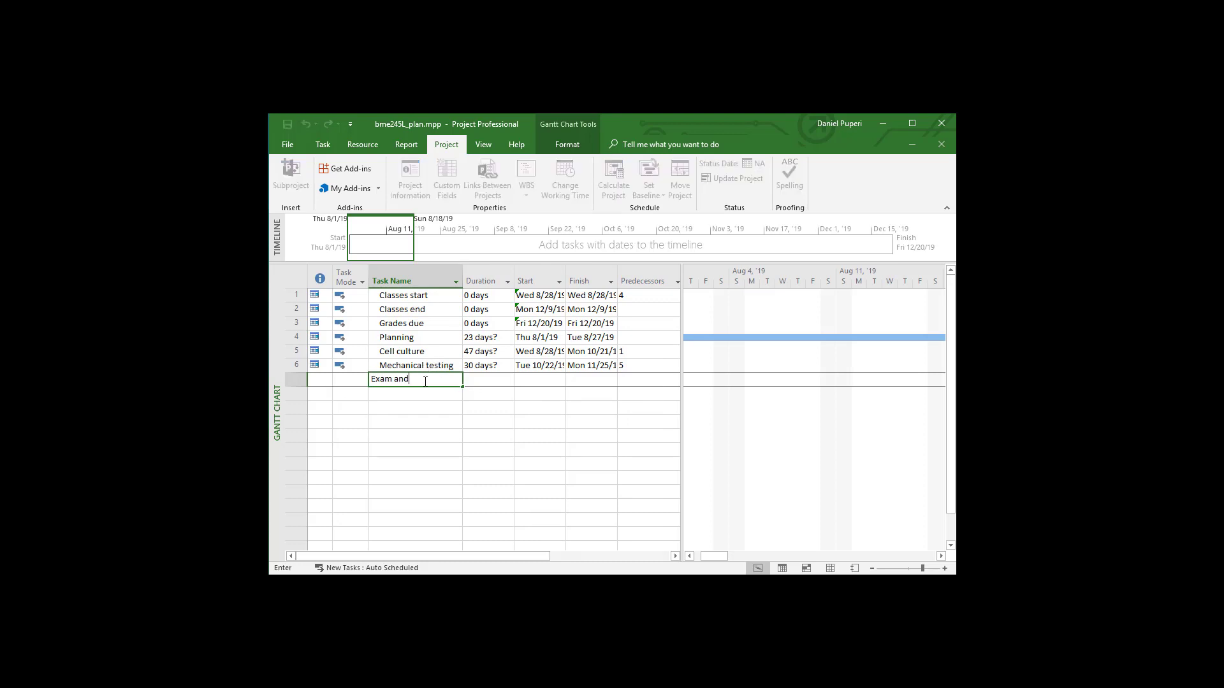
text(grading)
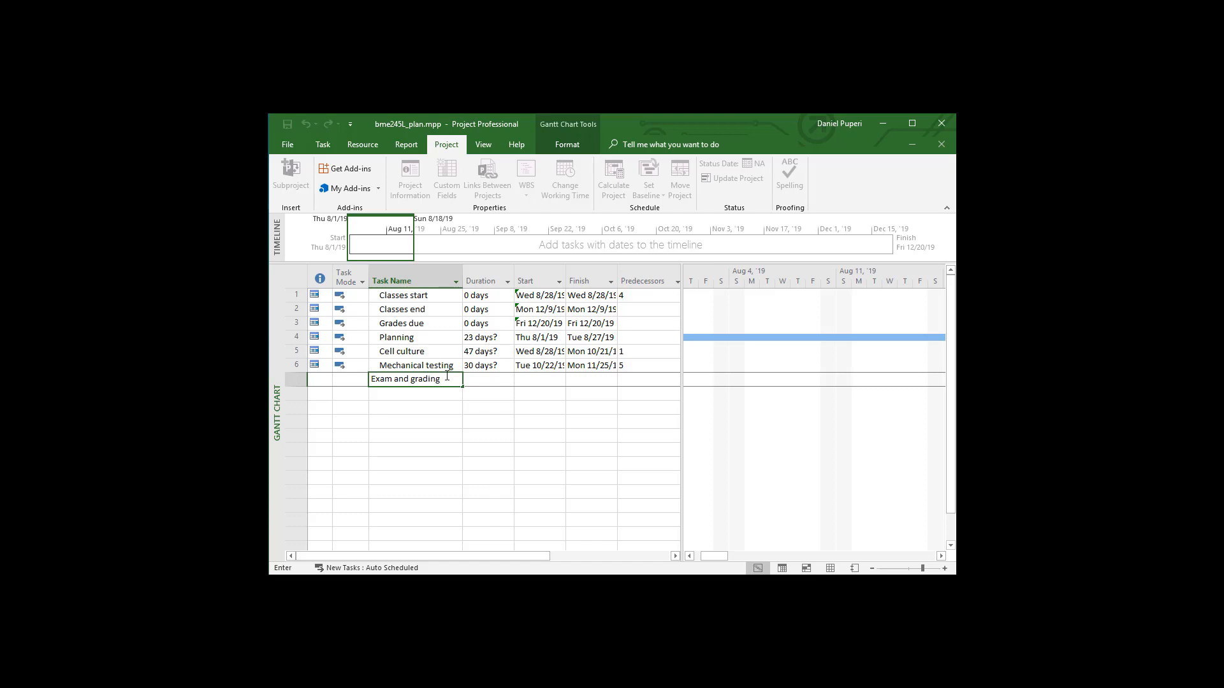
key(Return)
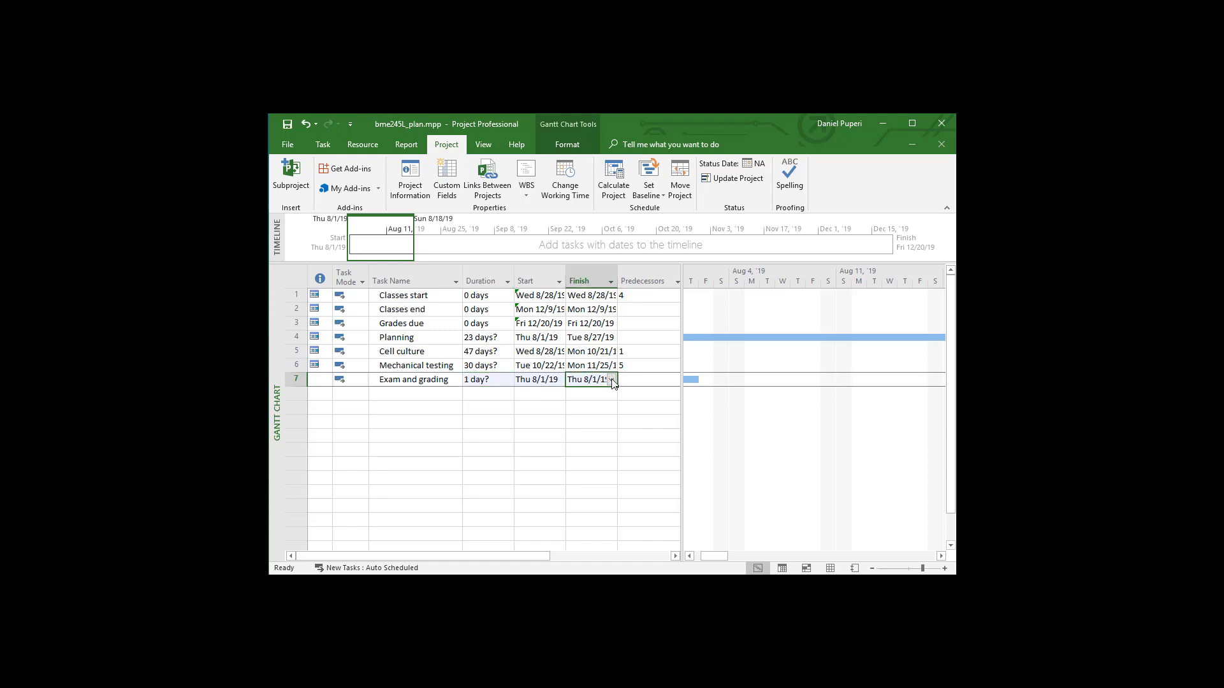
click(613, 379)
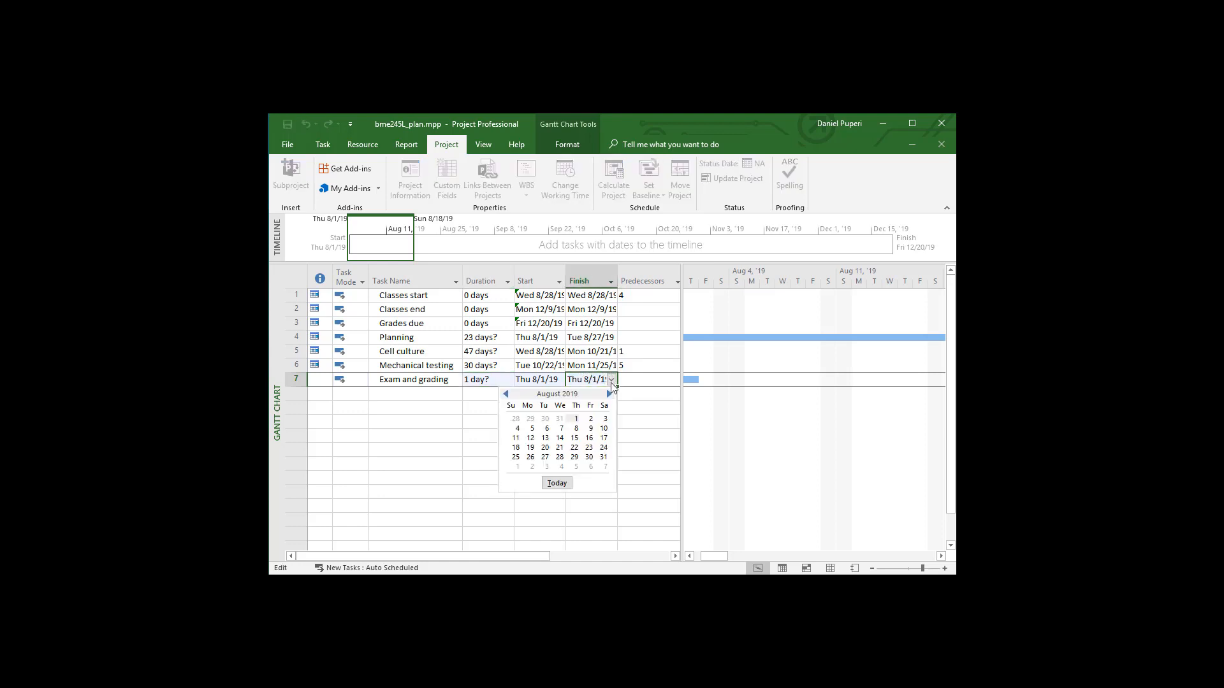
click(608, 394)
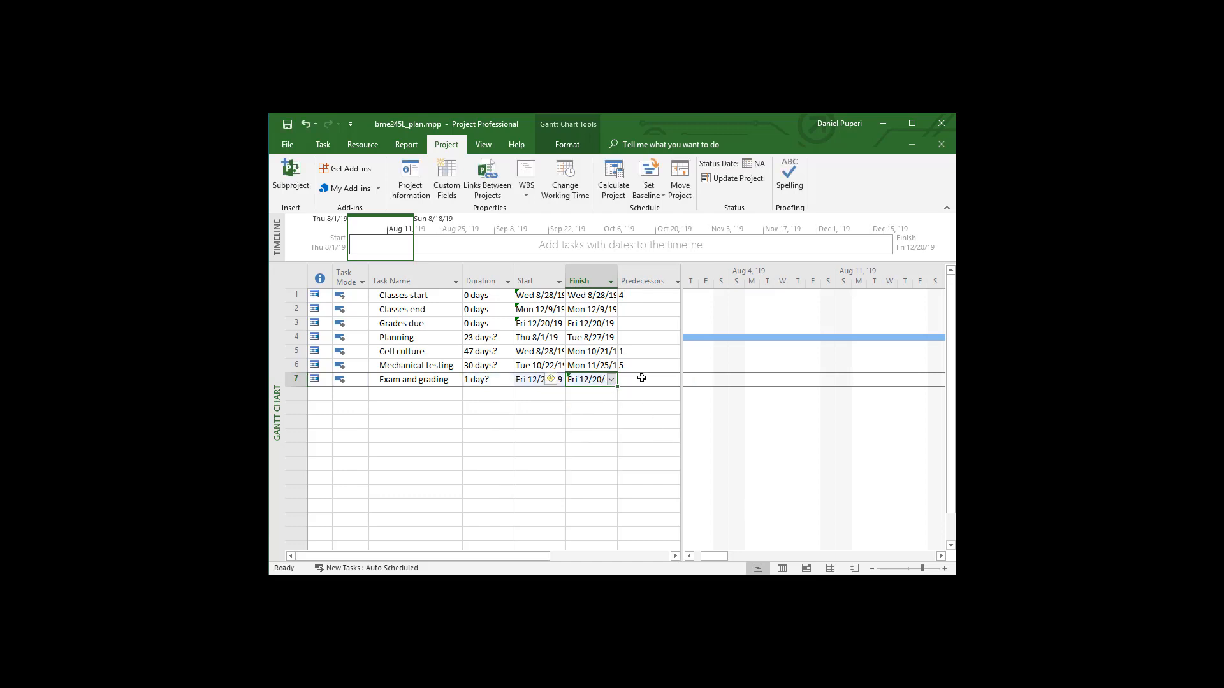
click(647, 378)
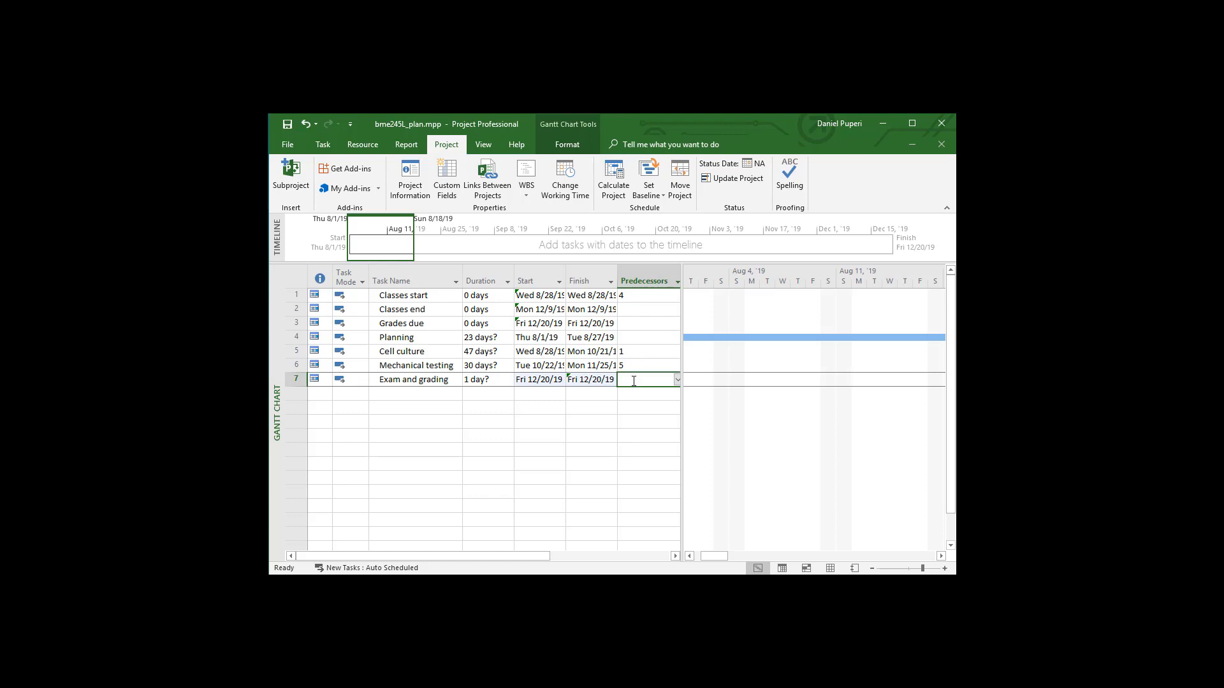
mouse_move(633, 325)
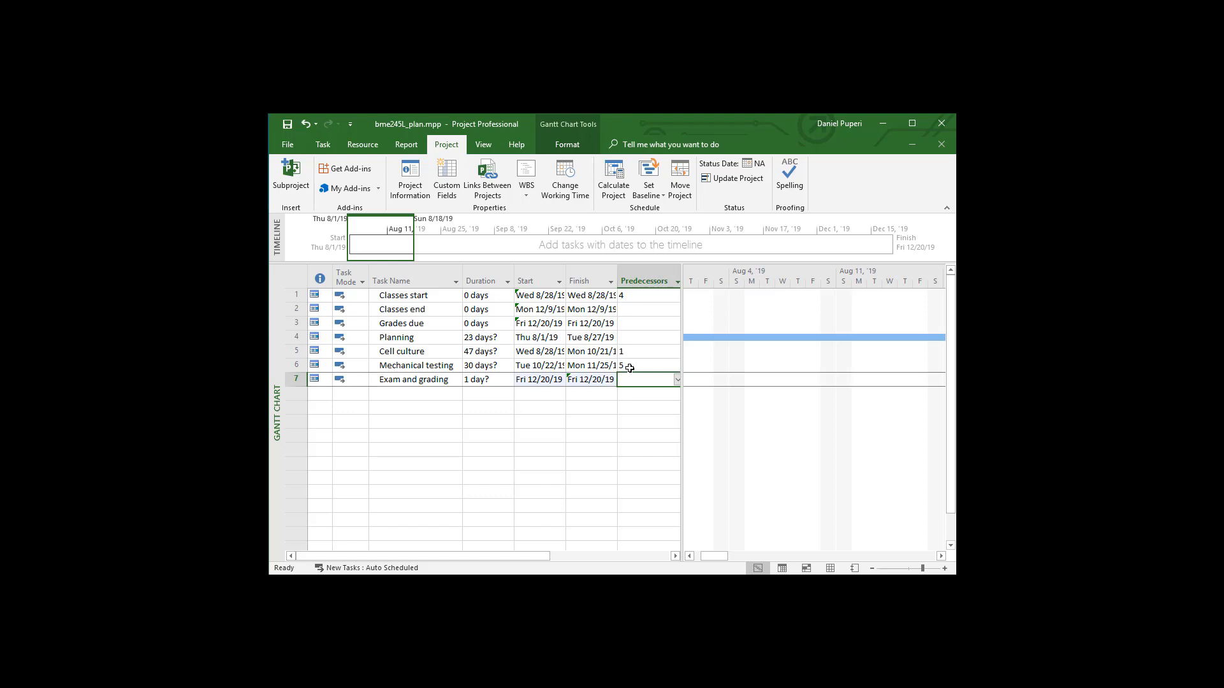
- Set Grades due's predecessor to task 7, Exam and grading
click(644, 322)
text(7)
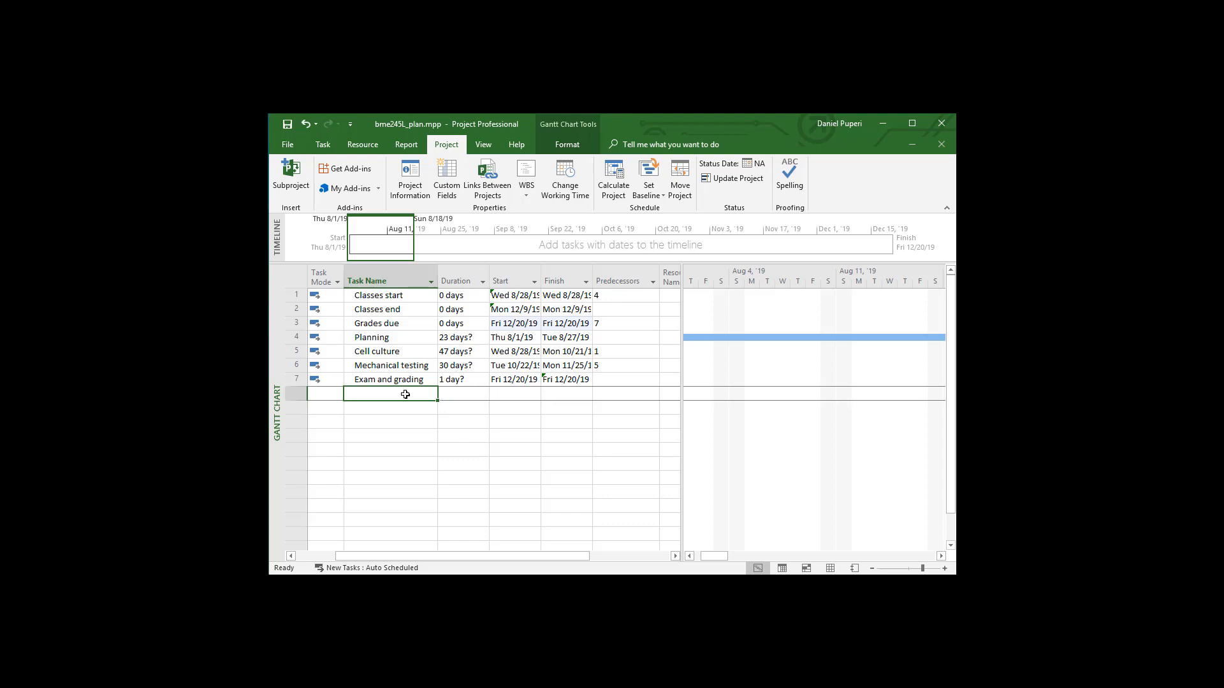
- Add Exam review, Individual exam and Team exam as zero-day milestones below Exam and grading
click(390, 394)
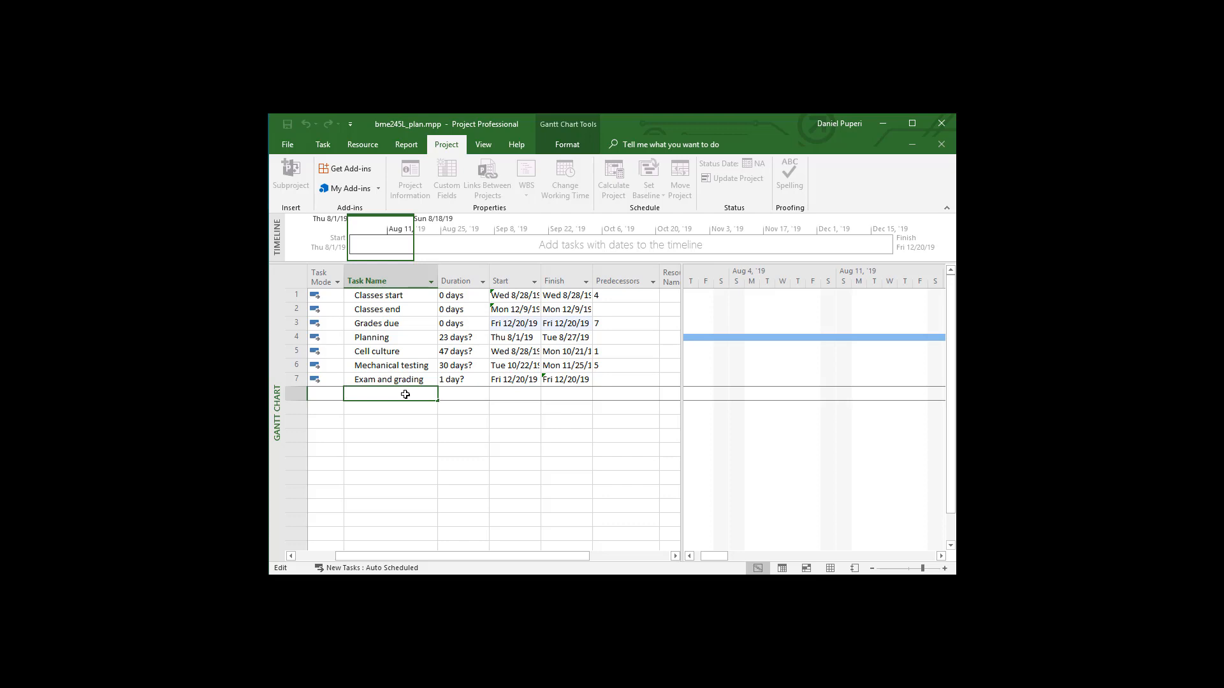
text(Exam and grading)
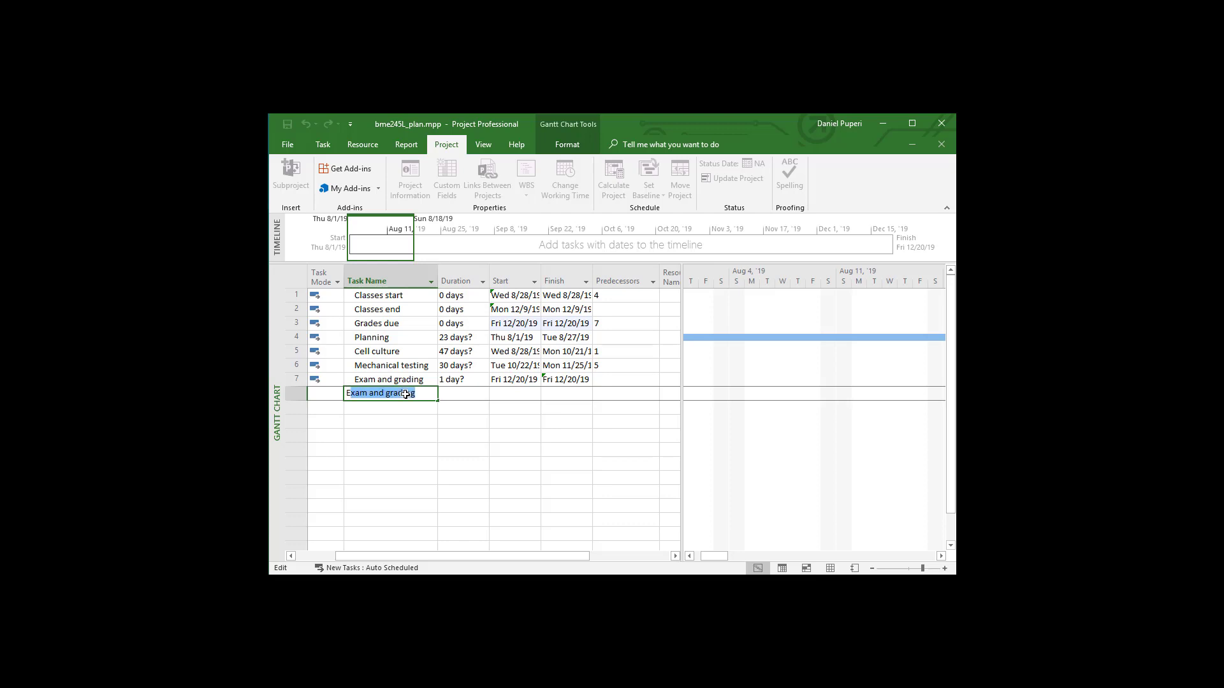
text(Exam review)
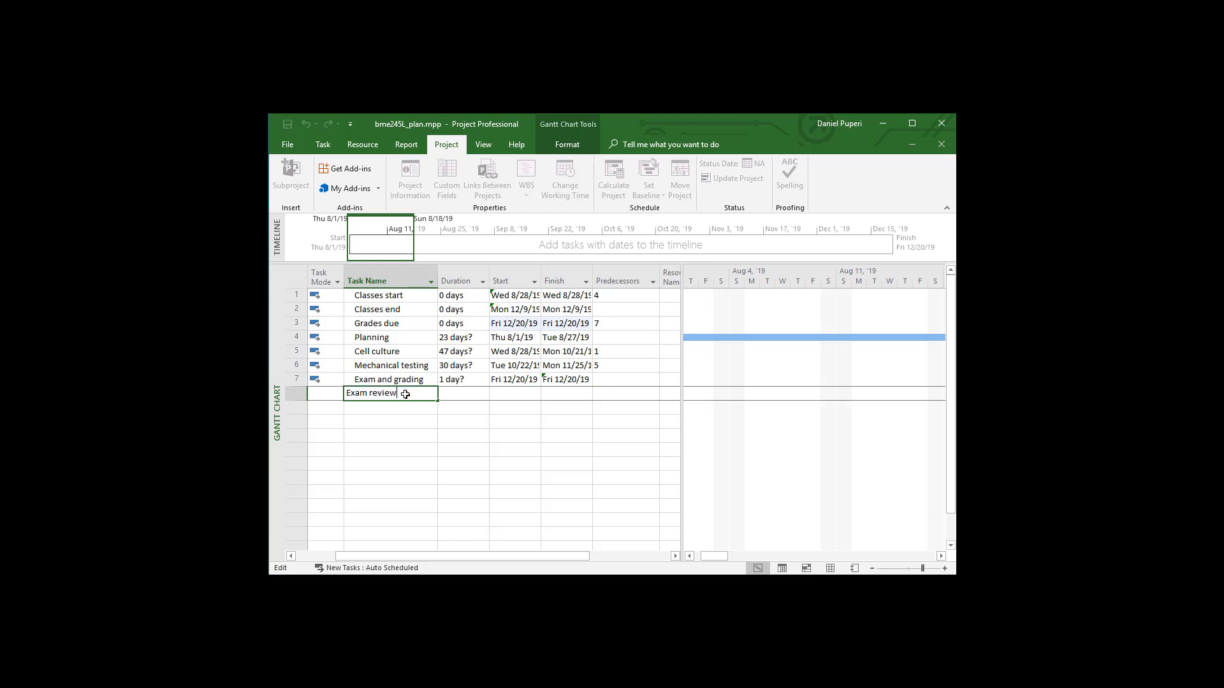
key(Return)
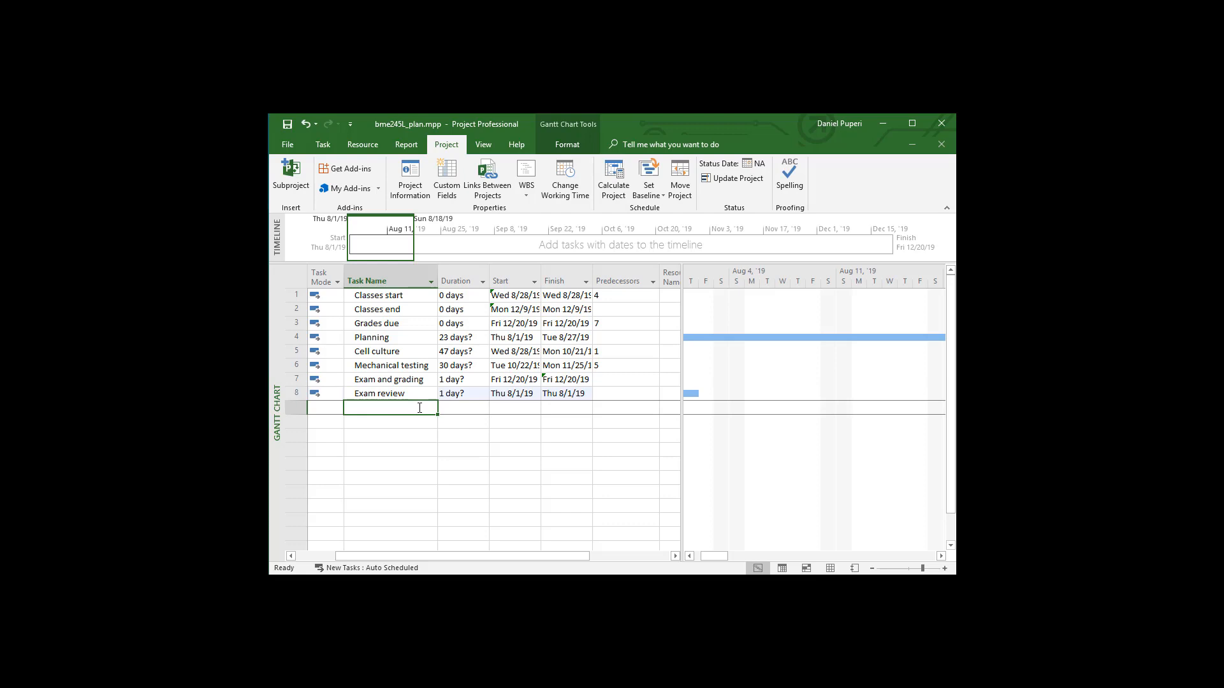
text(Individual exam)
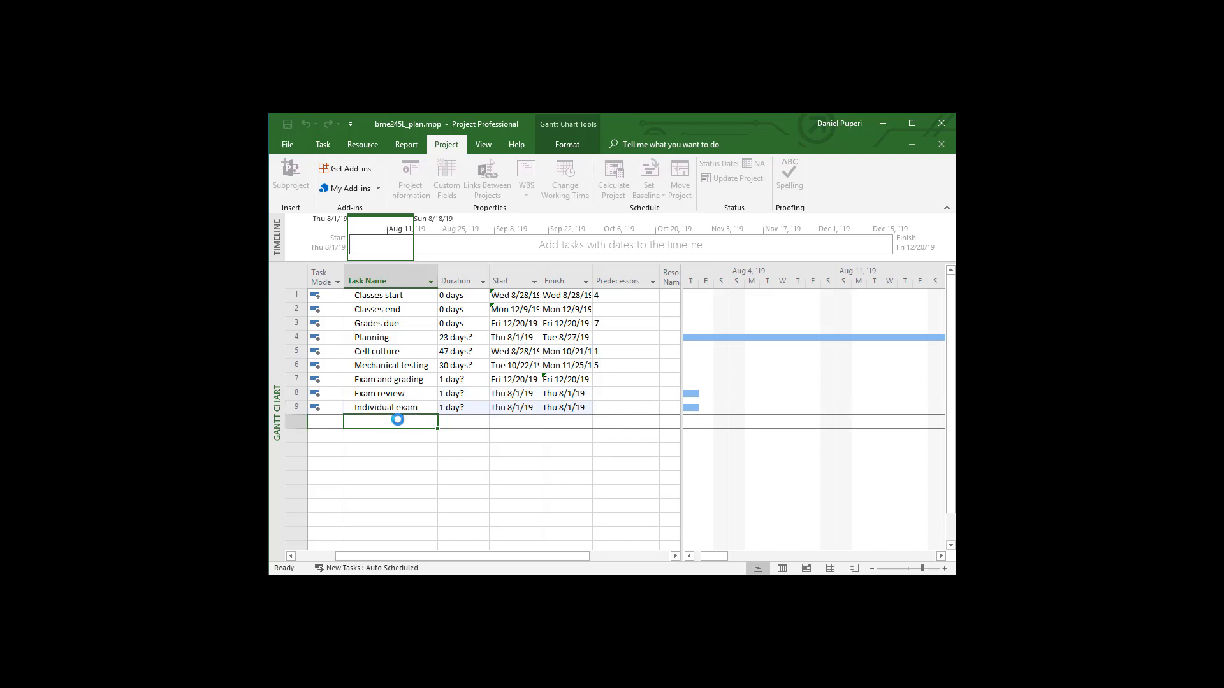
text(Team exam)
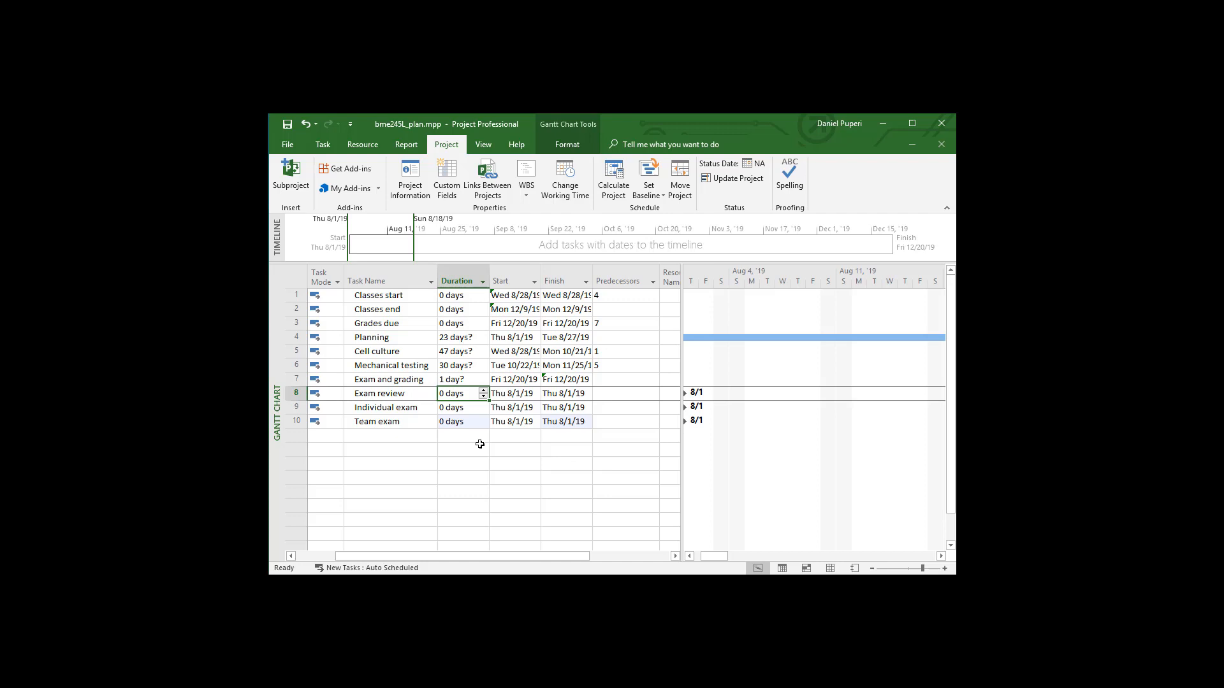
mouse_move(598, 436)
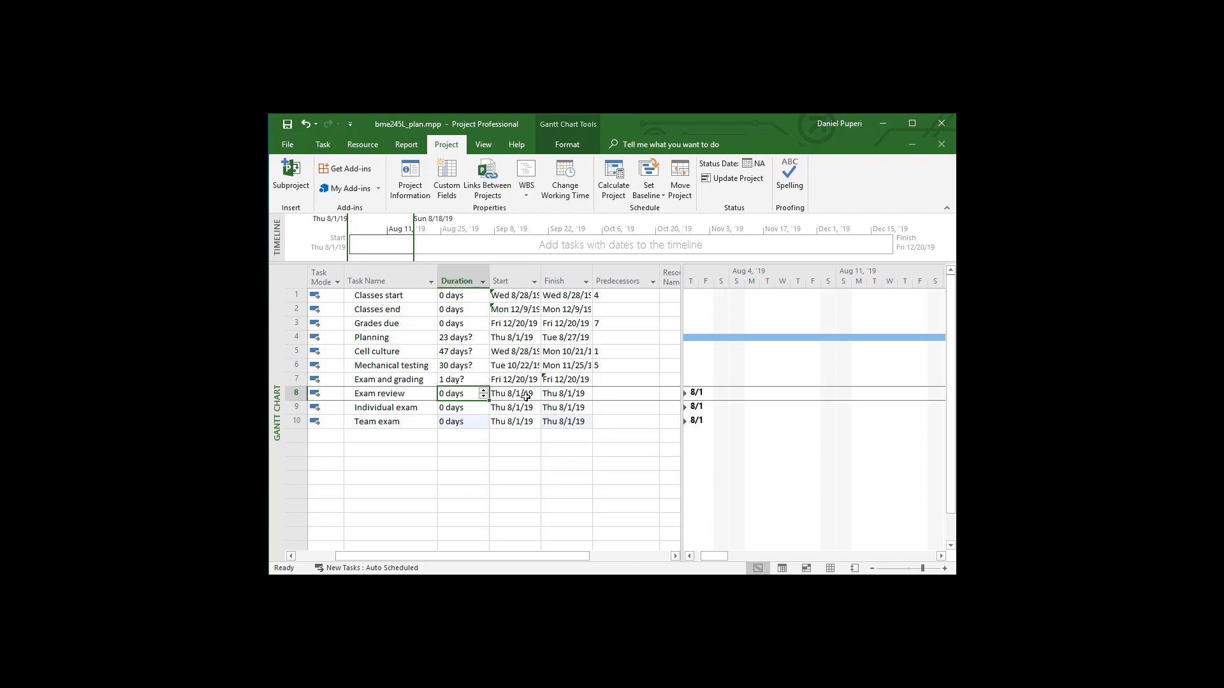
- Set the Exam review milestone's date to December 2, 2019
click(564, 394)
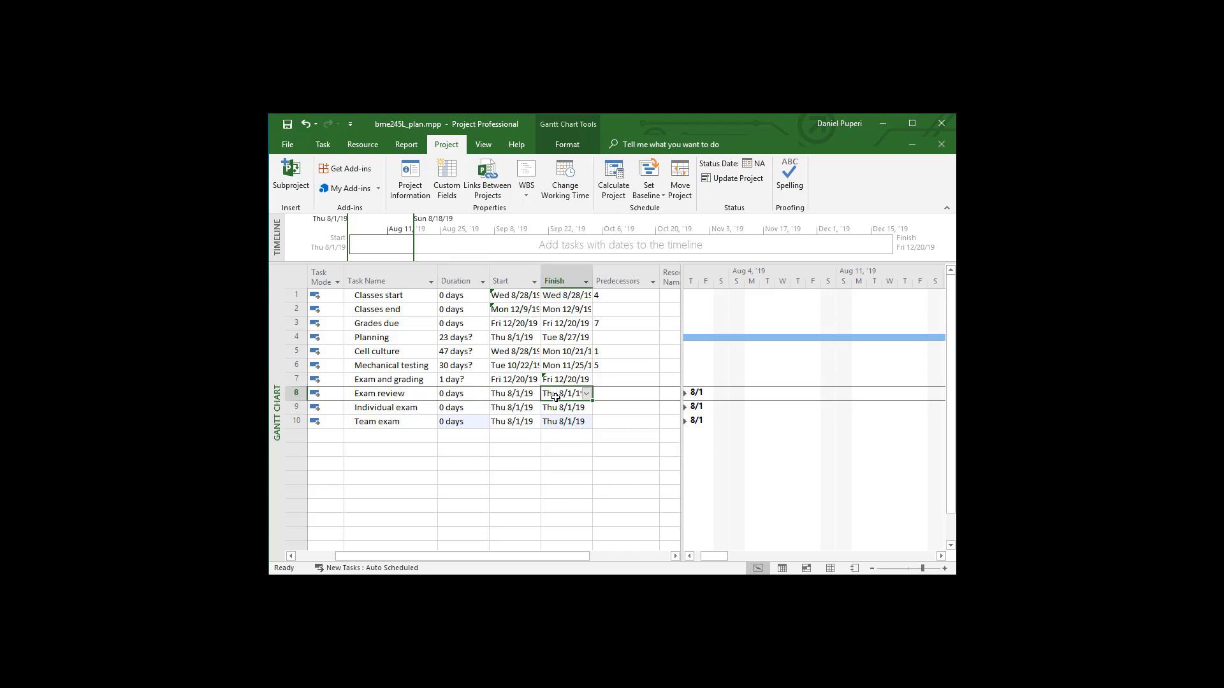
click(585, 394)
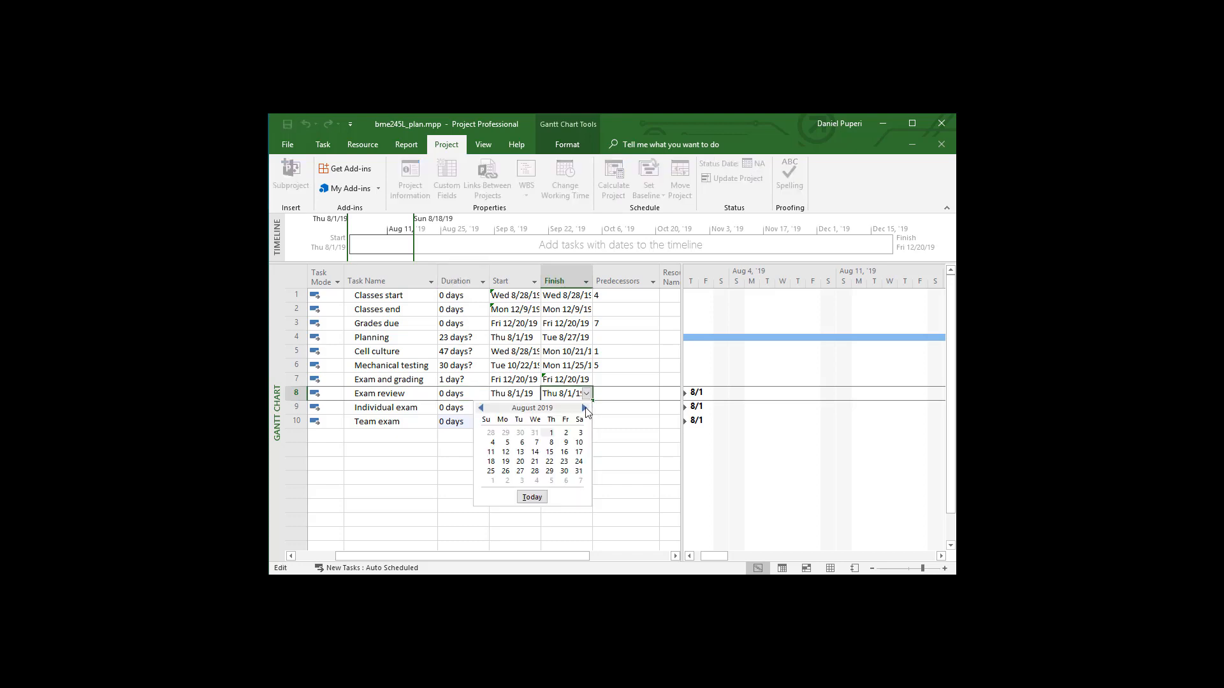
click(583, 408)
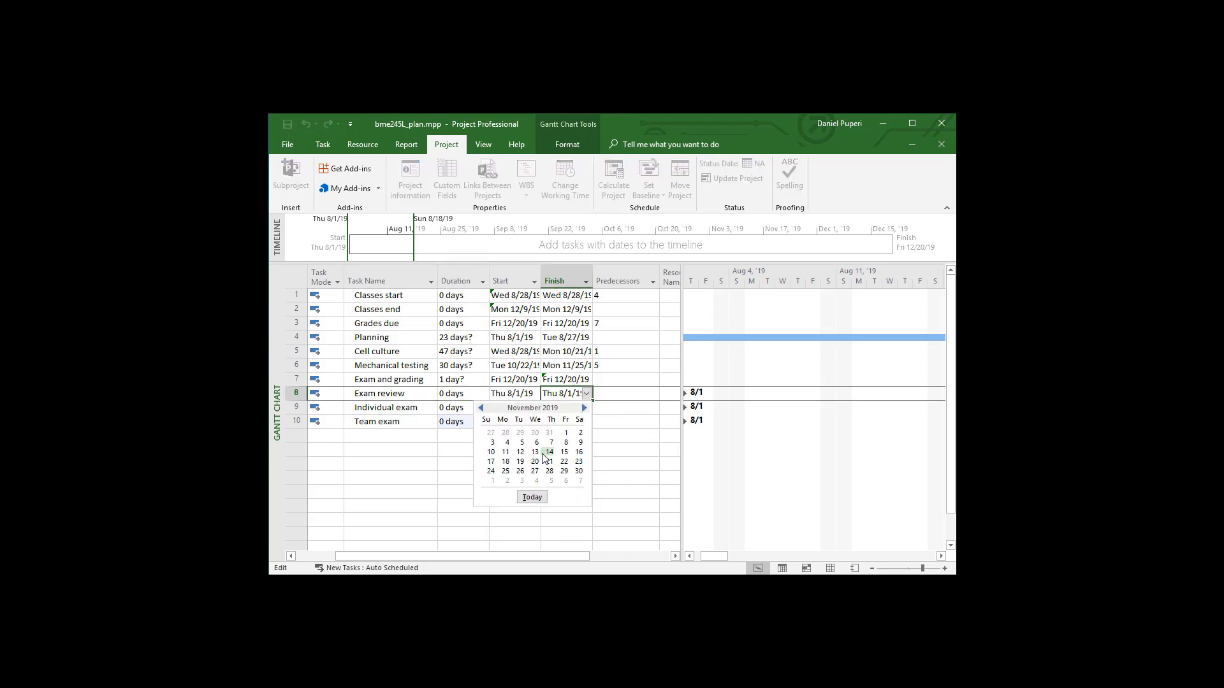
mouse_move(504, 470)
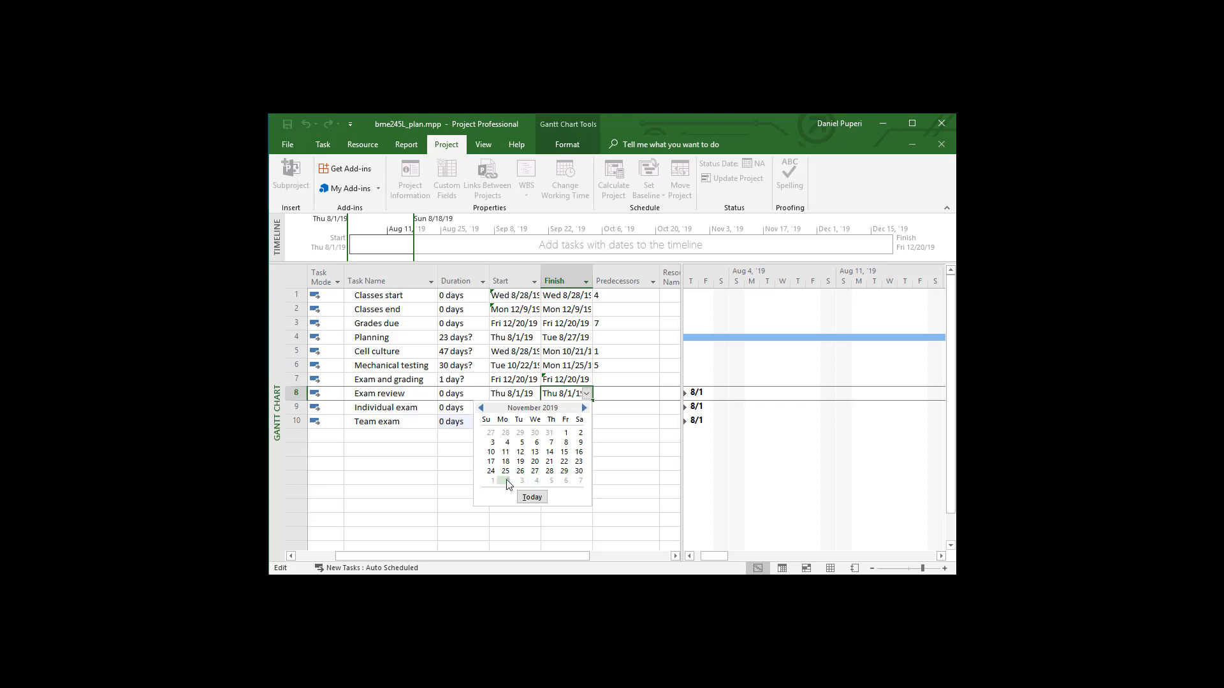
click(492, 481)
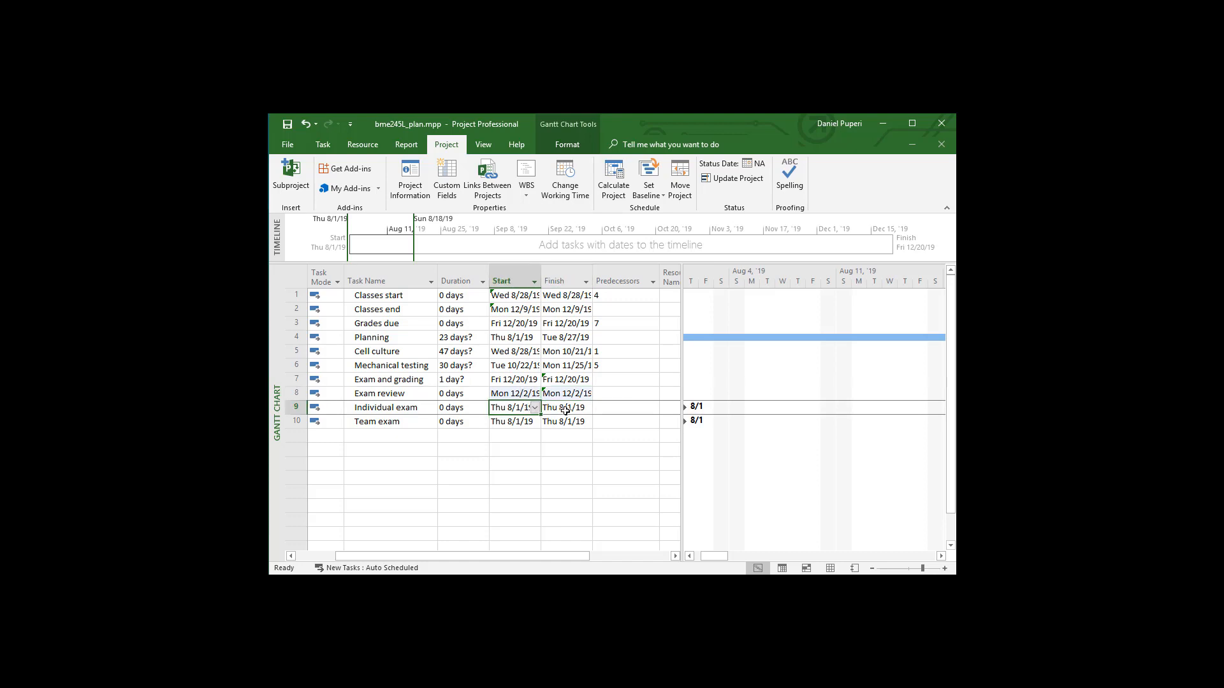
- Set Individual exam to December 4 and Team exam to December 9, 2019
click(586, 408)
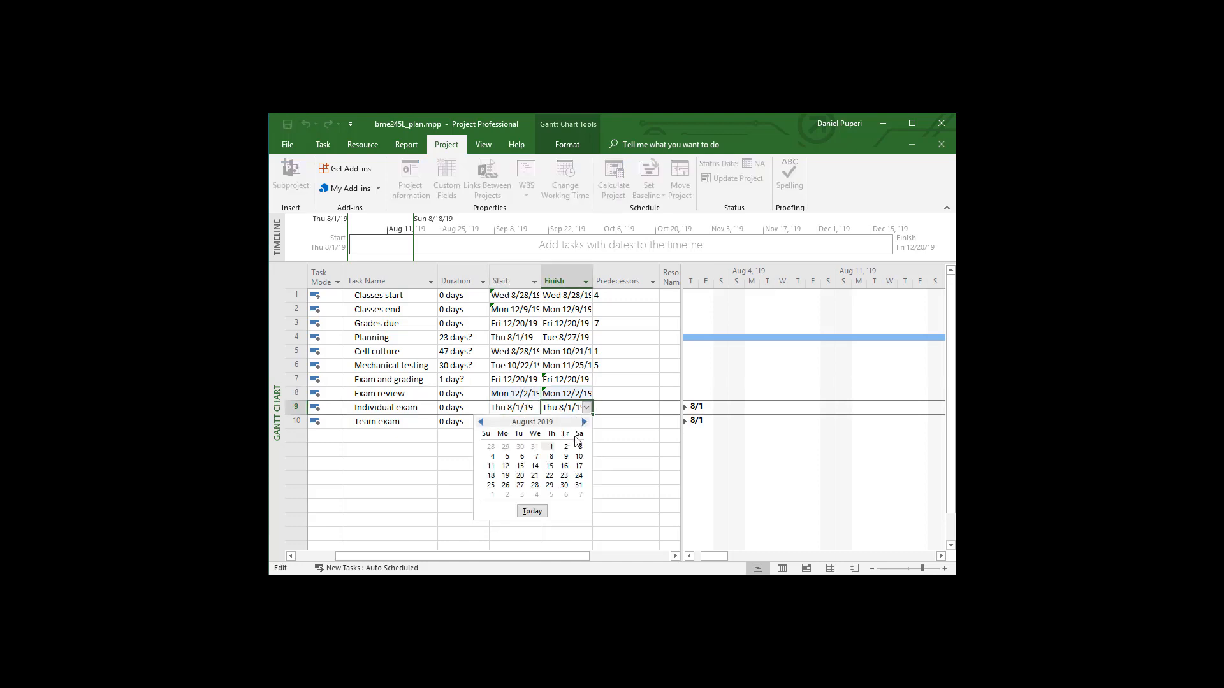
click(582, 422)
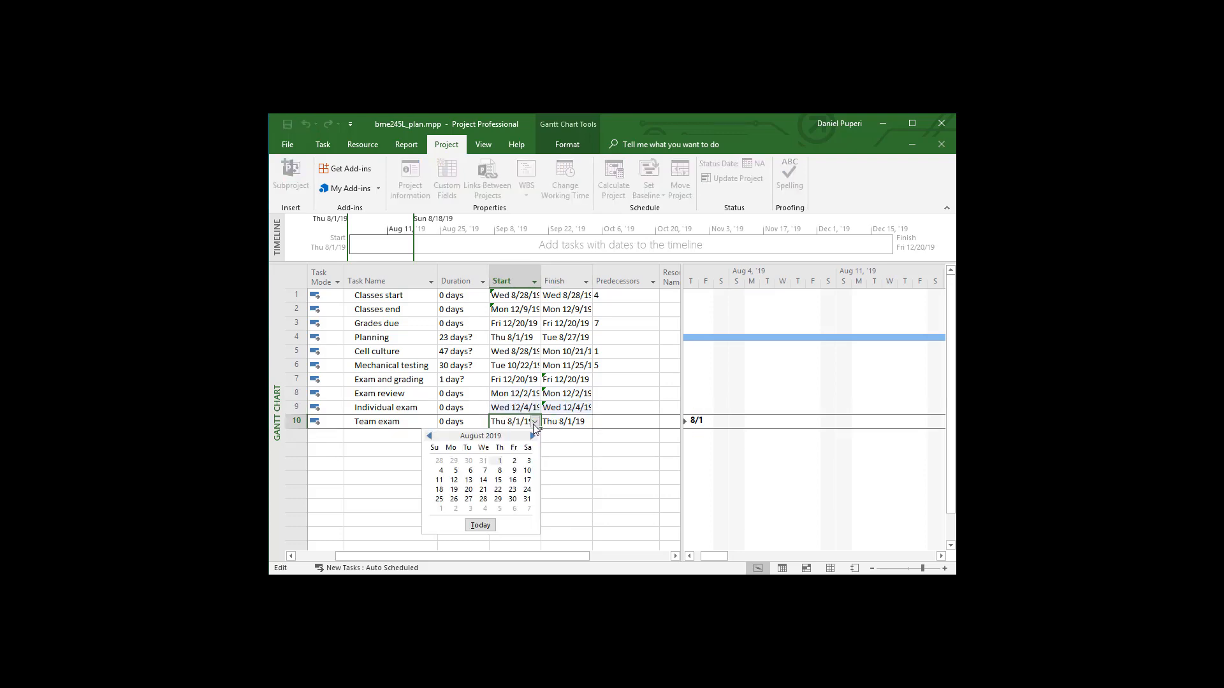
click(532, 436)
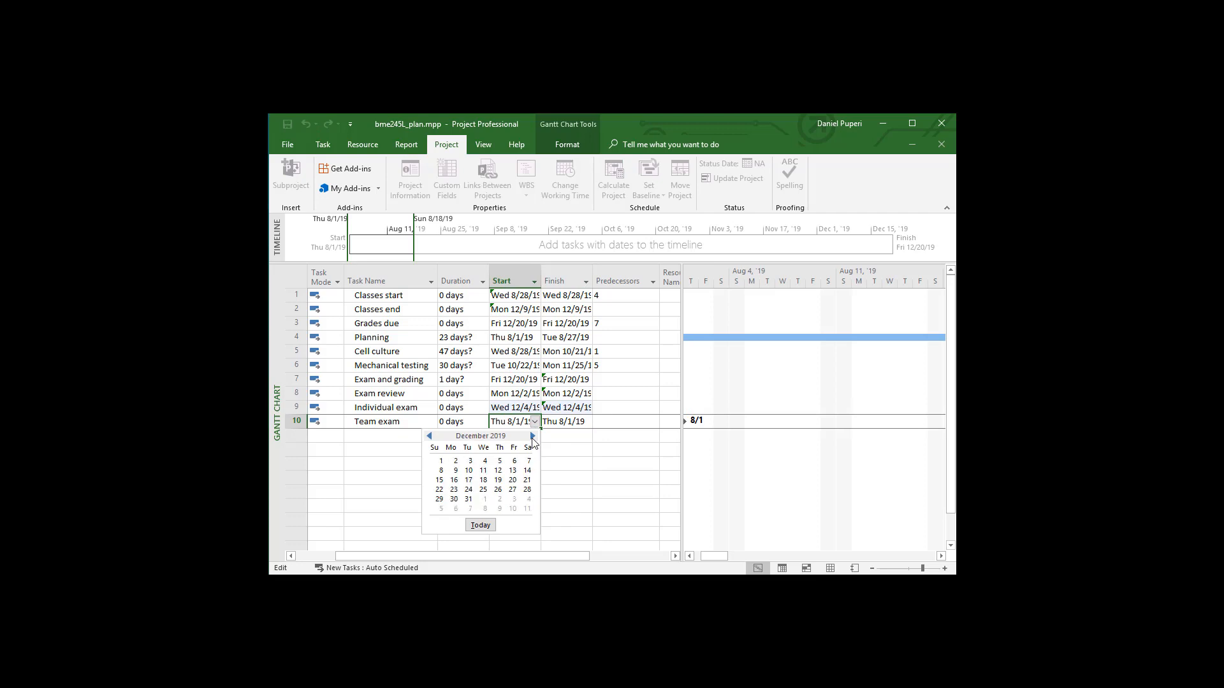
click(442, 471)
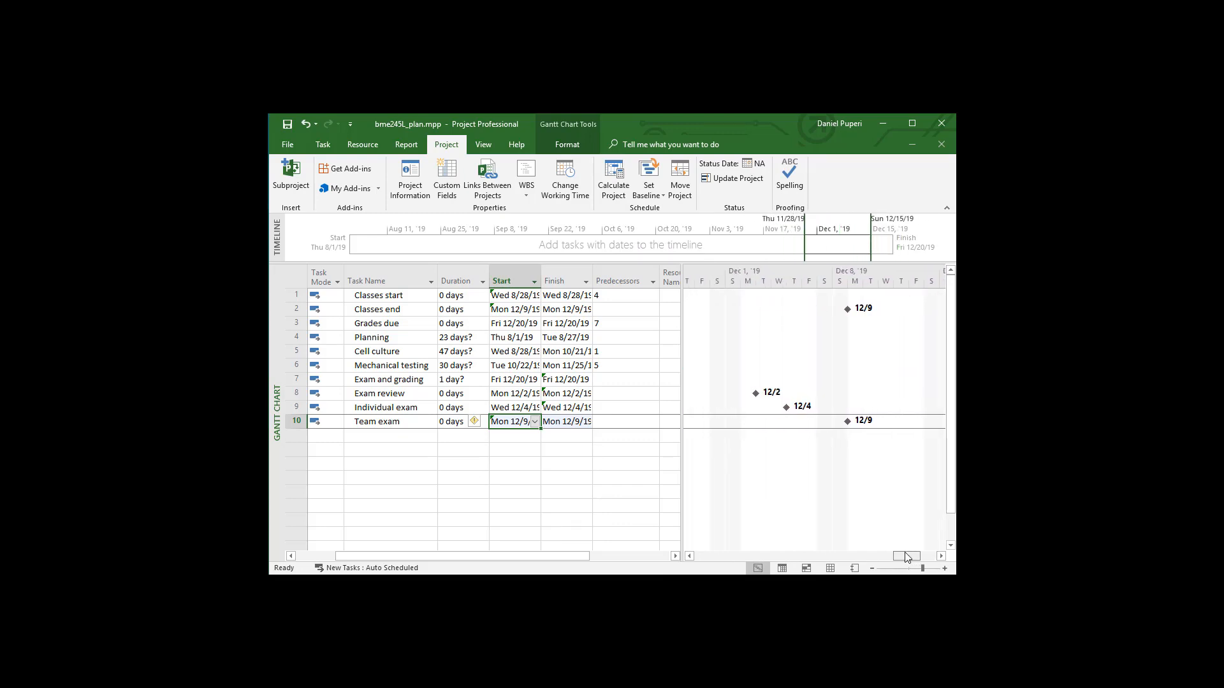
scroll(left, 3)
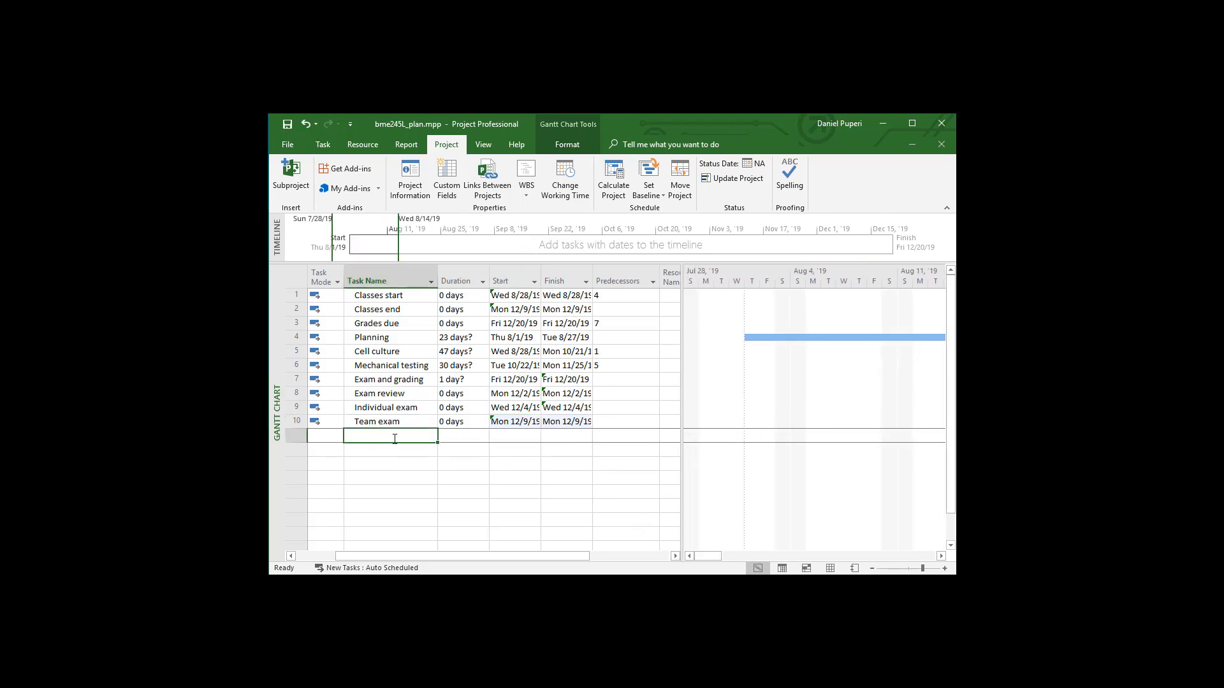
mouse_move(422, 399)
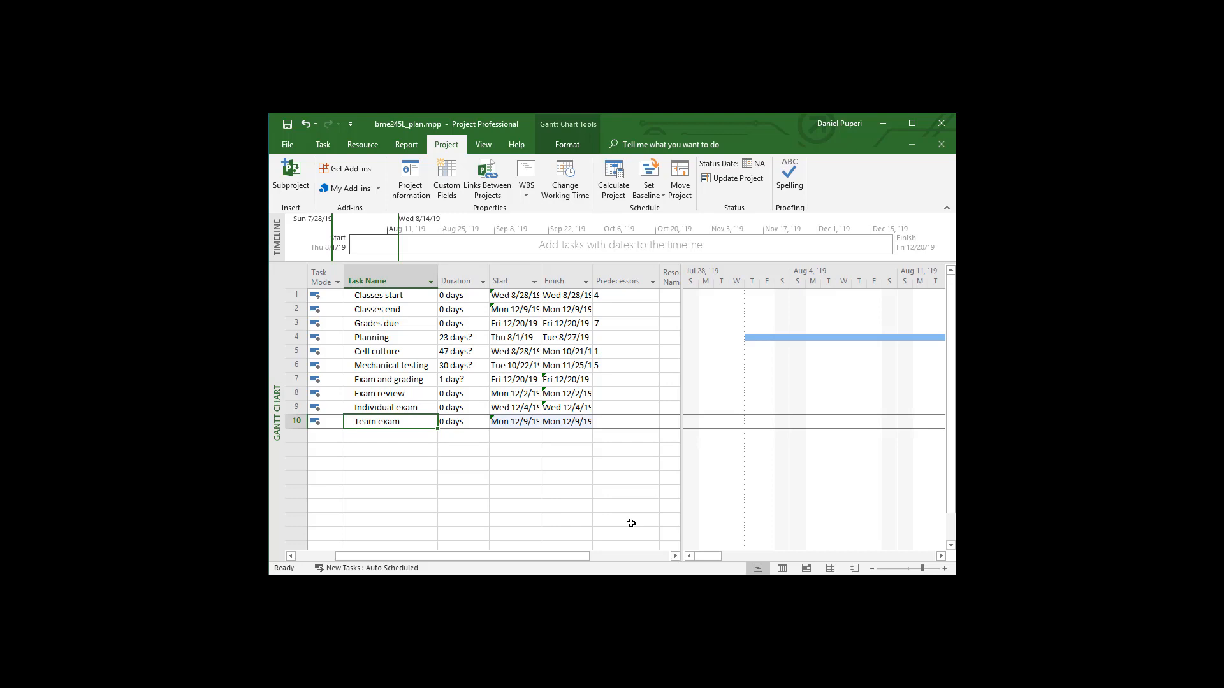
mouse_move(439, 395)
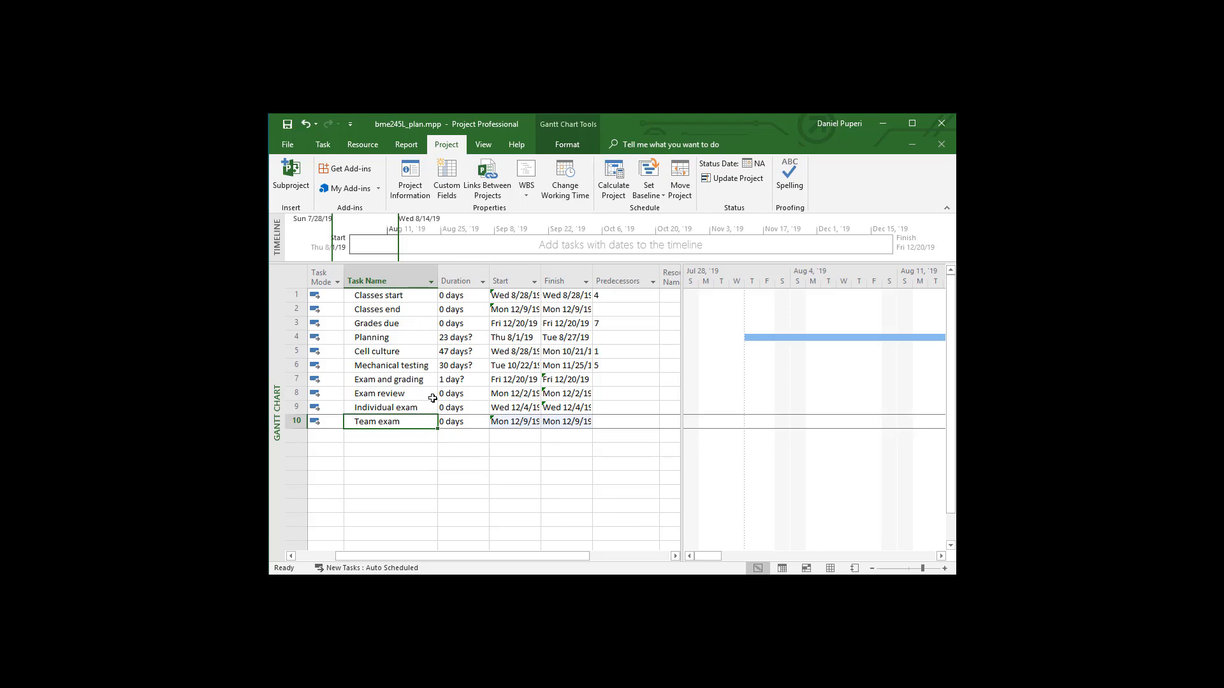
mouse_move(481, 430)
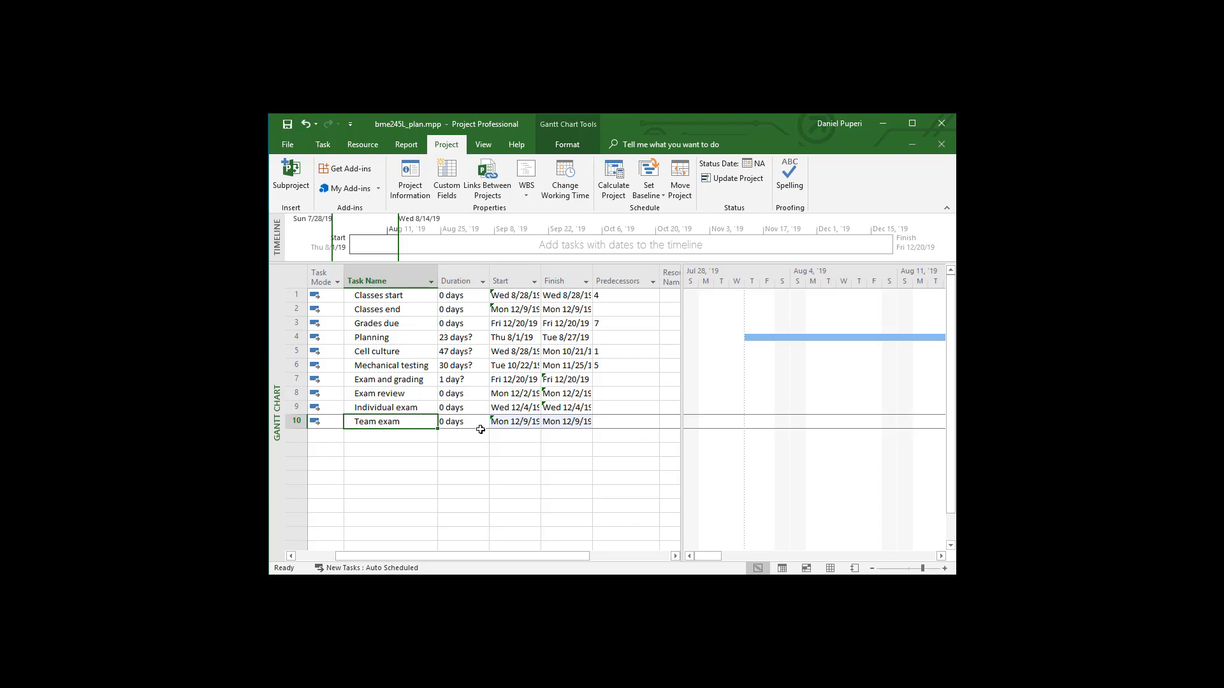
mouse_move(478, 446)
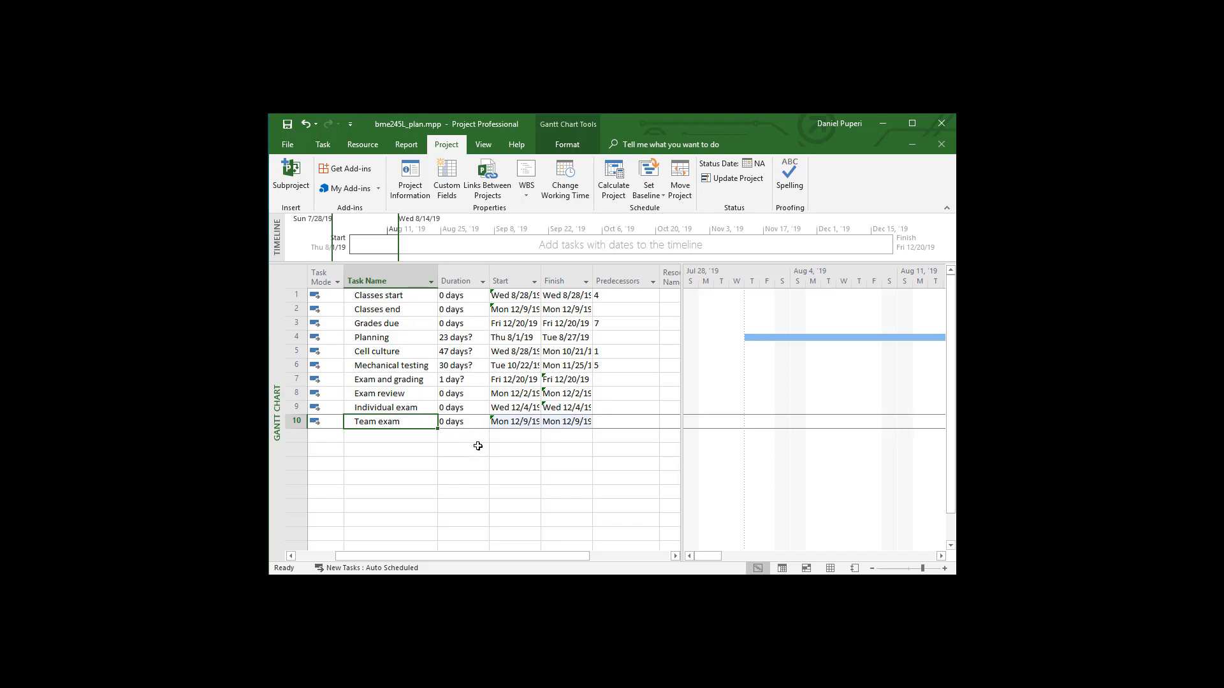
mouse_move(431, 390)
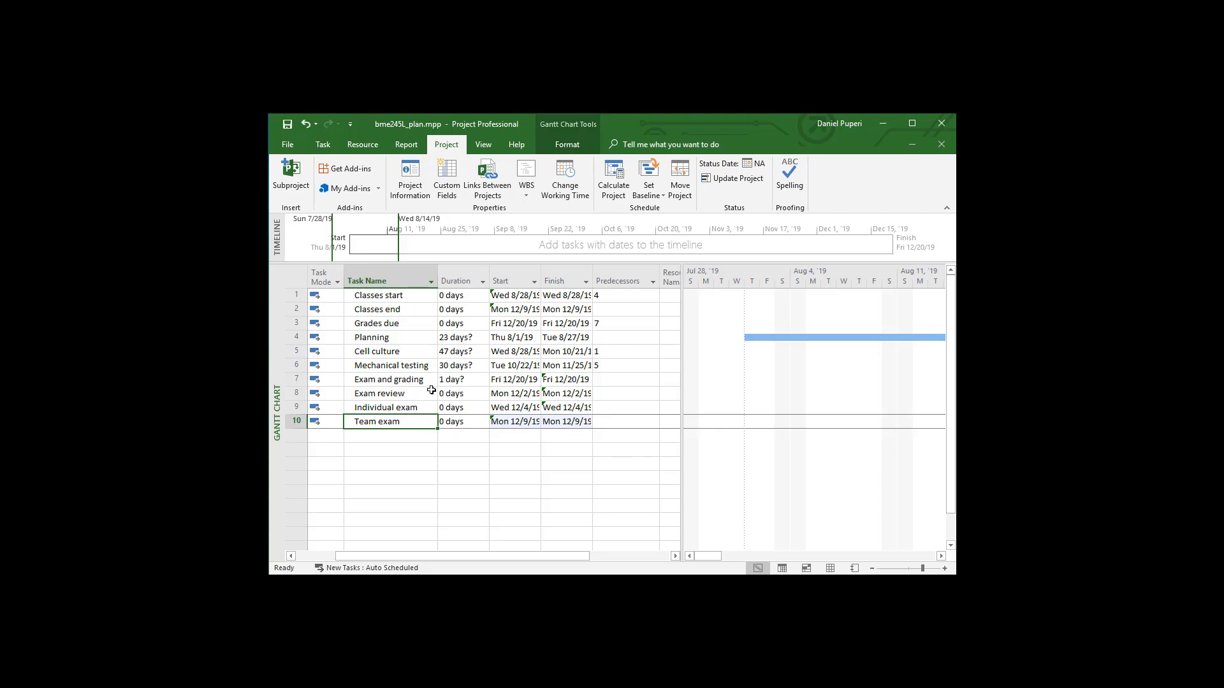